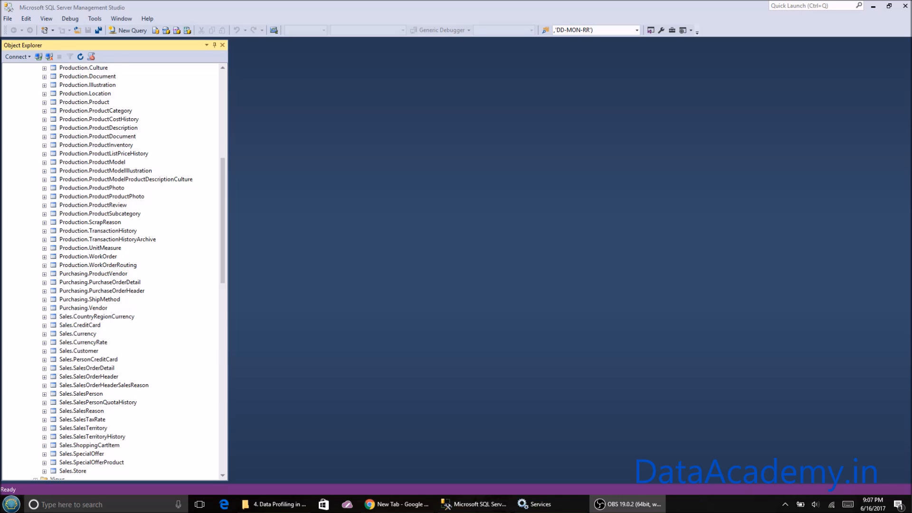
{"action": "mouse_move", "coordinate": [889, 346]}
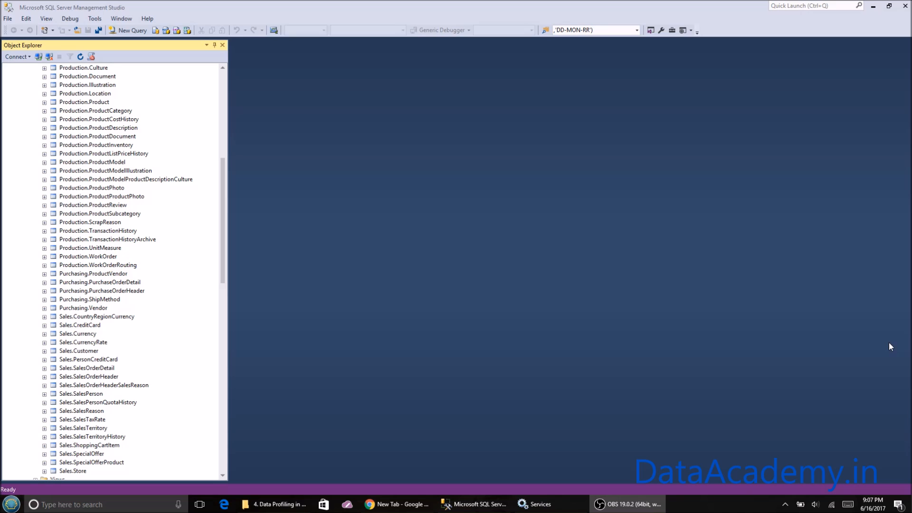
Step: Launch SQL Server Data Tools (Visual Studio) from the Windows taskbar while SSMS stays open
{"action": "left_click", "coordinate": [8, 504]}
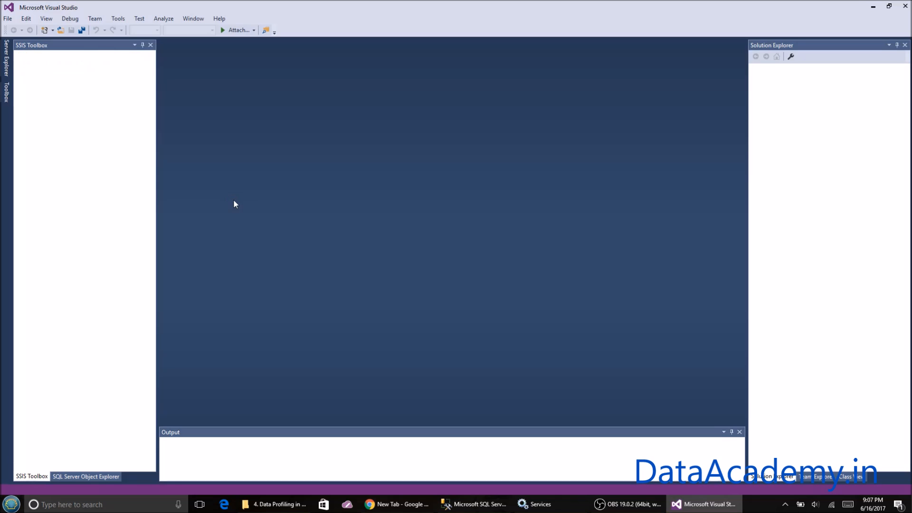
Step: Create a new Integration Services Project and close the Getting Started samples page
{"action": "left_click", "coordinate": [86, 476]}
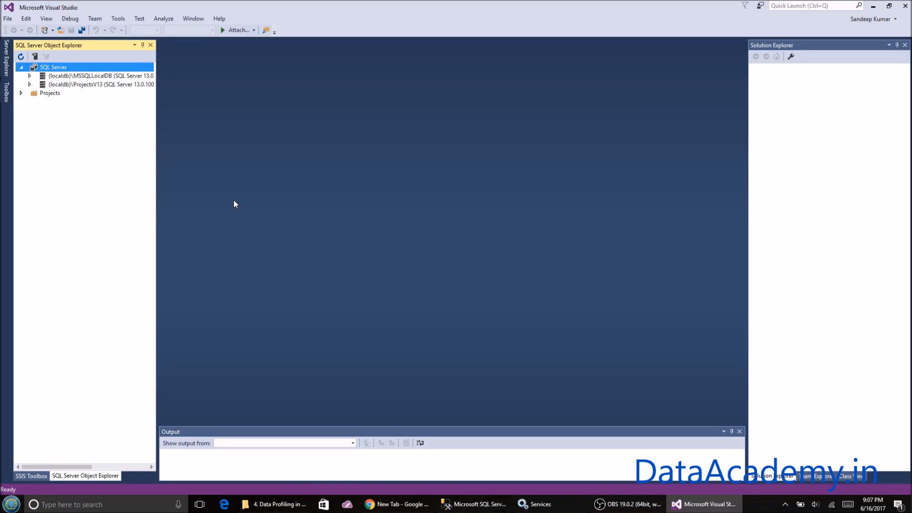
{"action": "left_click", "coordinate": [8, 18]}
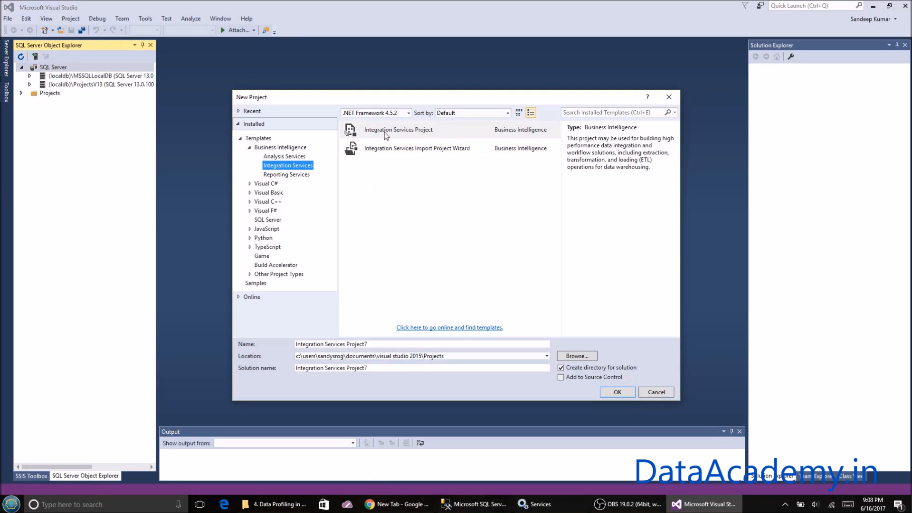
{"action": "left_click", "coordinate": [616, 392]}
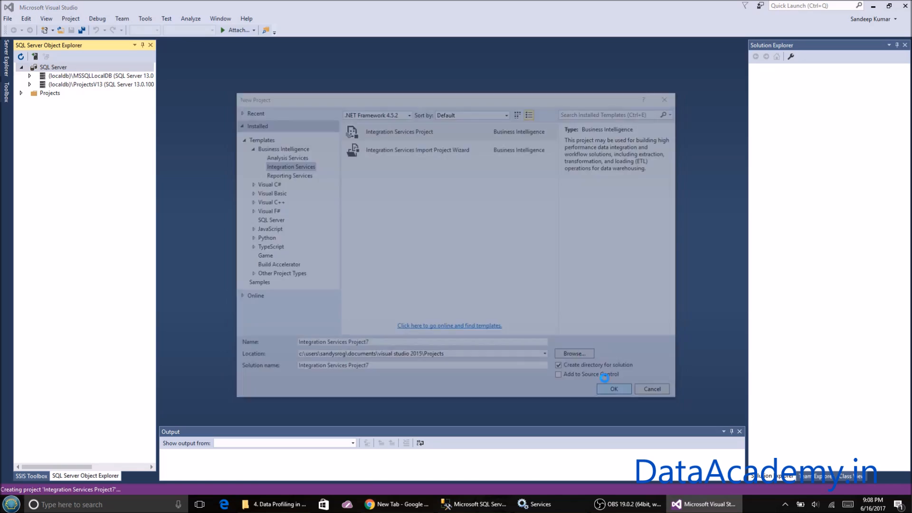
{"action": "left_click", "coordinate": [613, 389]}
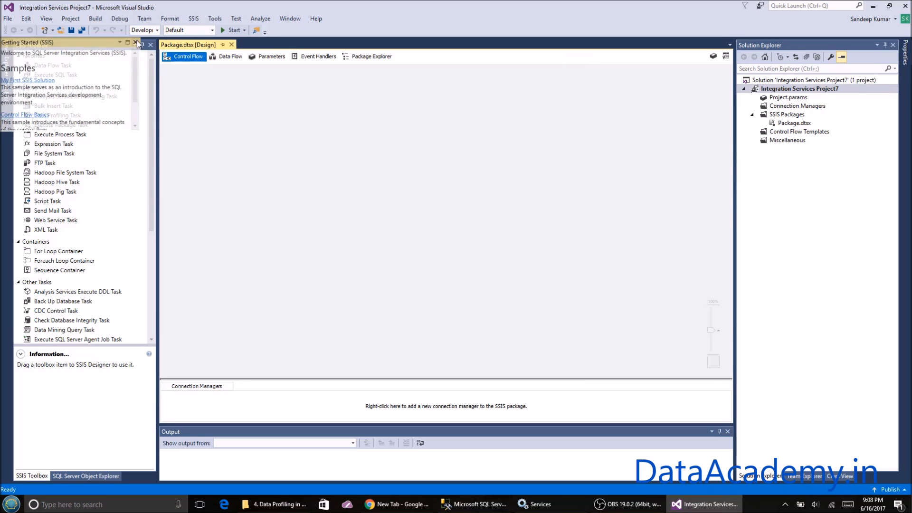
{"action": "left_click", "coordinate": [150, 44]}
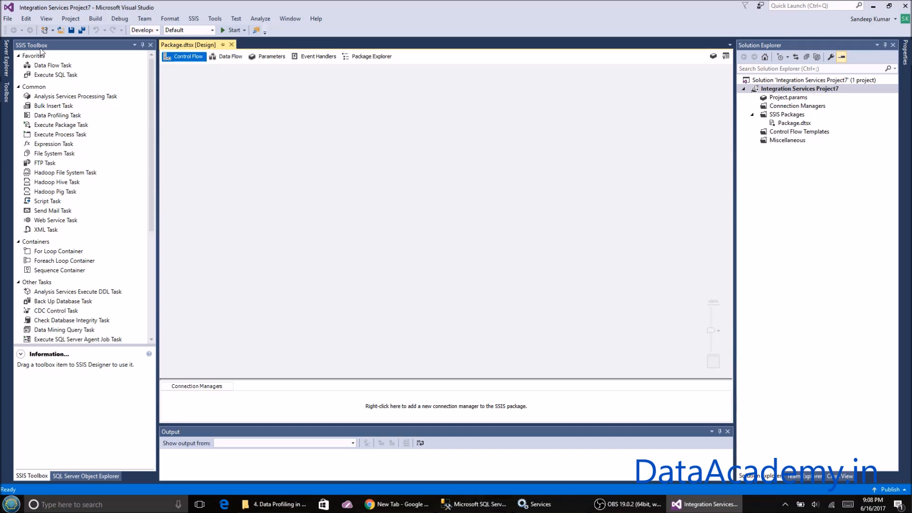
{"action": "mouse_move", "coordinate": [57, 87]}
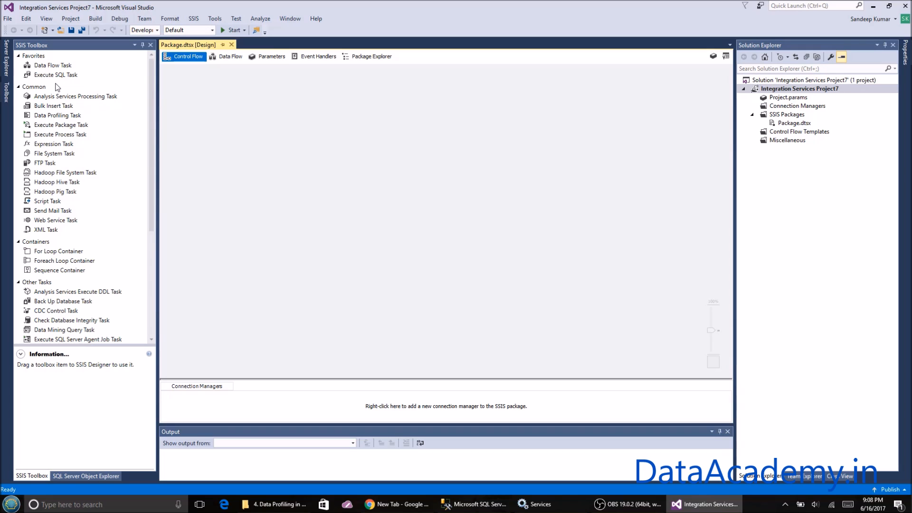
{"action": "mouse_move", "coordinate": [33, 92]}
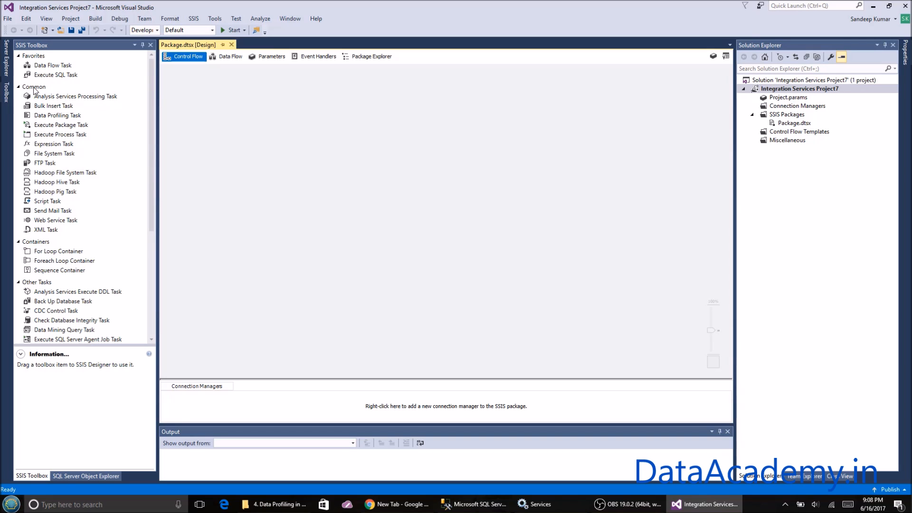
{"action": "left_click", "coordinate": [57, 115]}
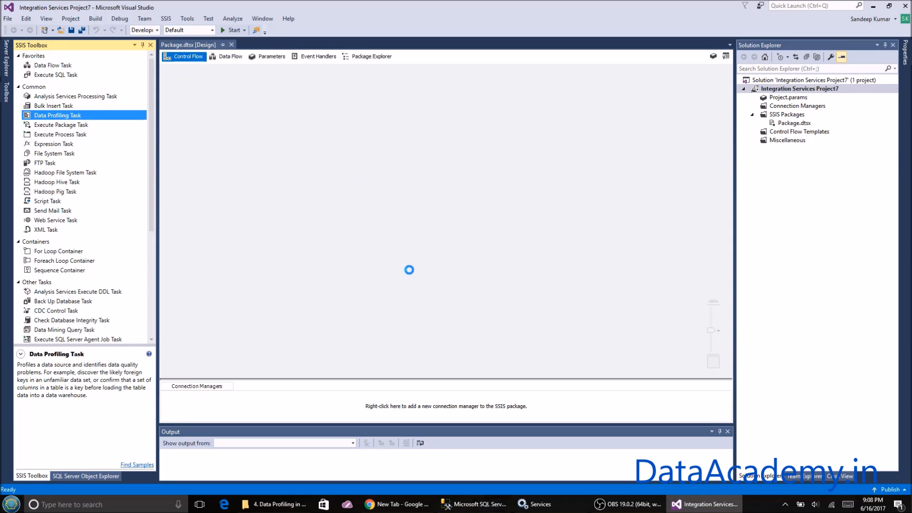
Step: Place a Data Profiling Task on the Control Flow canvas and open its editor
{"action": "left_click_drag", "start_coordinate": [57, 115], "coordinate": [389, 172]}
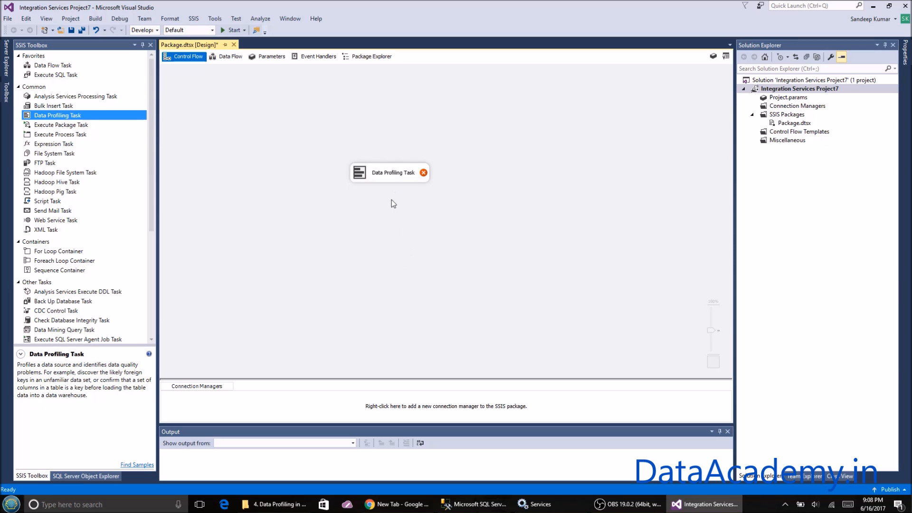
{"action": "mouse_move", "coordinate": [389, 177]}
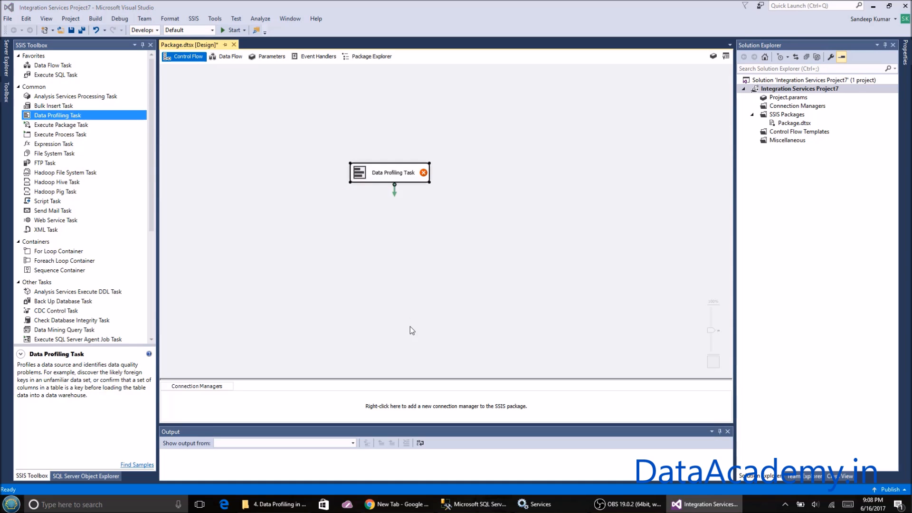
{"action": "double_click", "coordinate": [394, 172]}
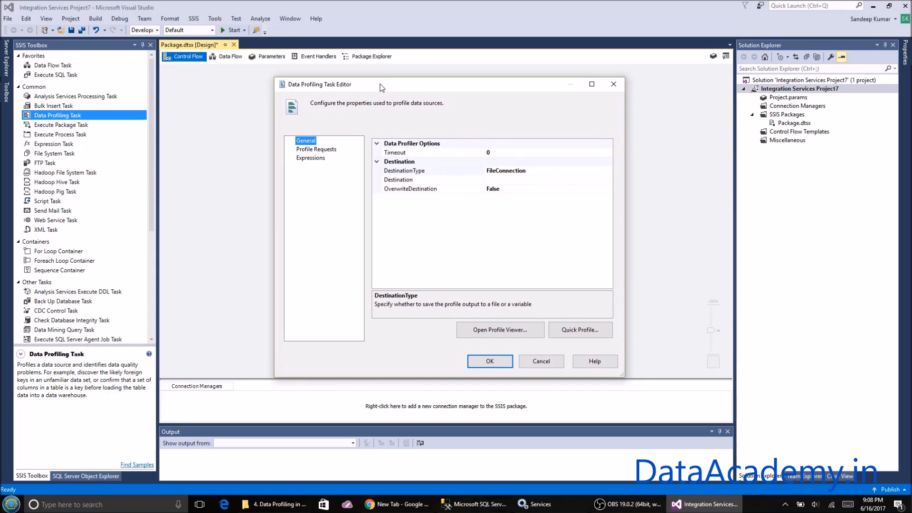
{"action": "mouse_move", "coordinate": [328, 178]}
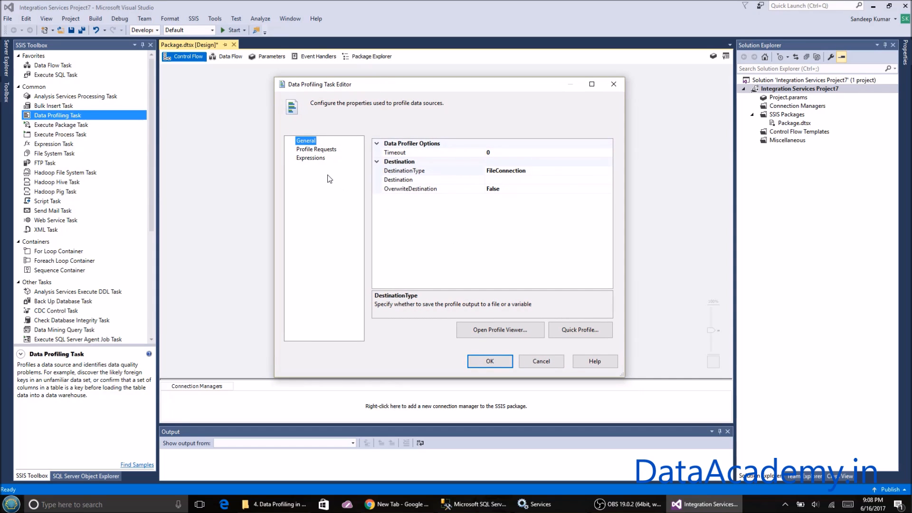
{"action": "mouse_move", "coordinate": [570, 297]}
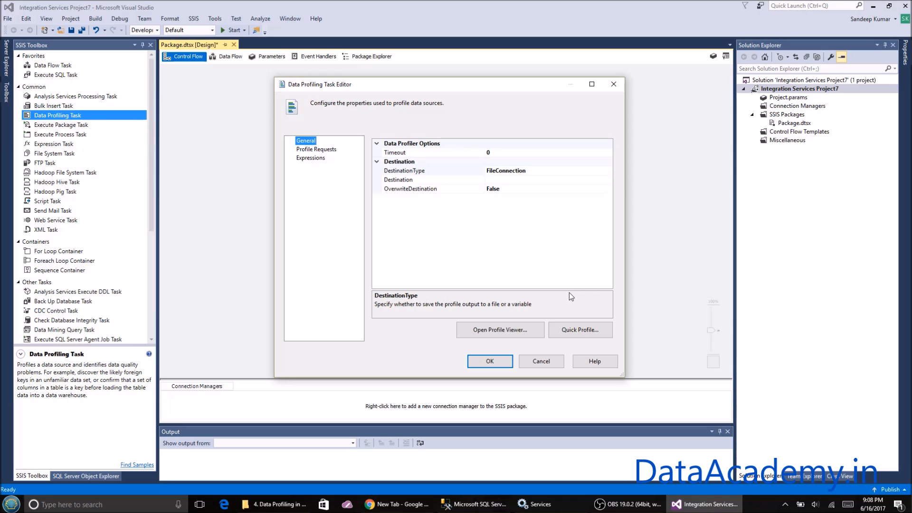
{"action": "mouse_move", "coordinate": [318, 204]}
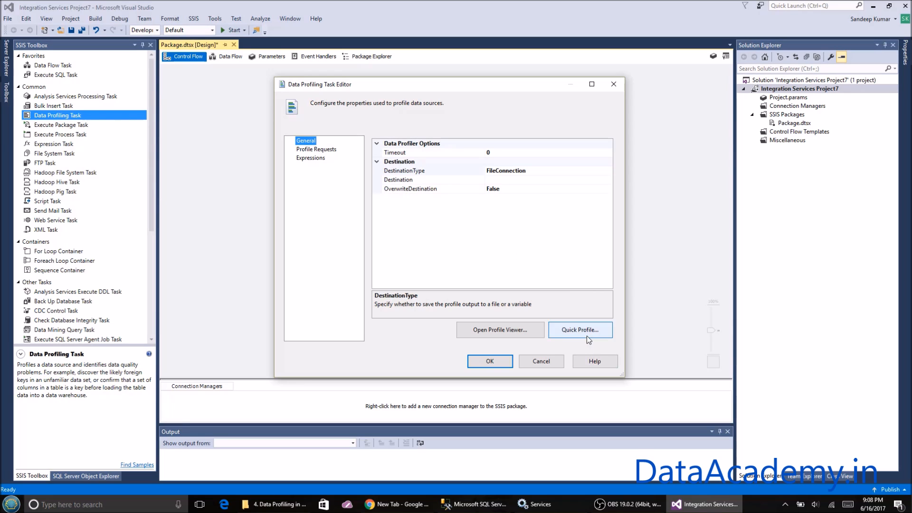
Step: Open the Quick Profile form and start a new ADO.NET connection
{"action": "left_click", "coordinate": [579, 330]}
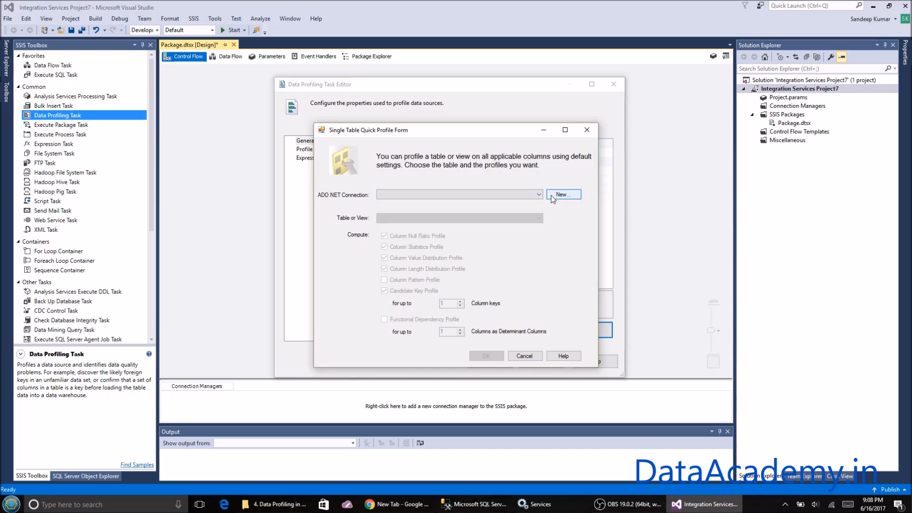
{"action": "mouse_move", "coordinate": [459, 138]}
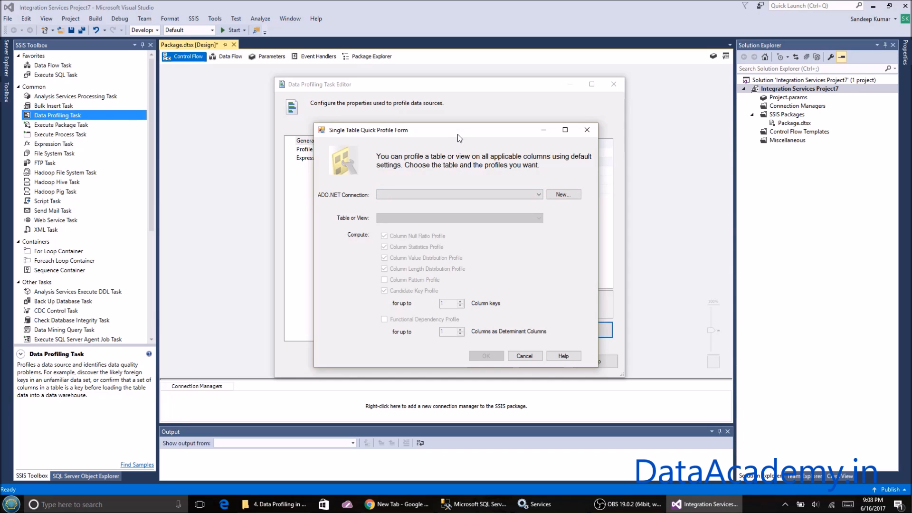
{"action": "mouse_move", "coordinate": [365, 200]}
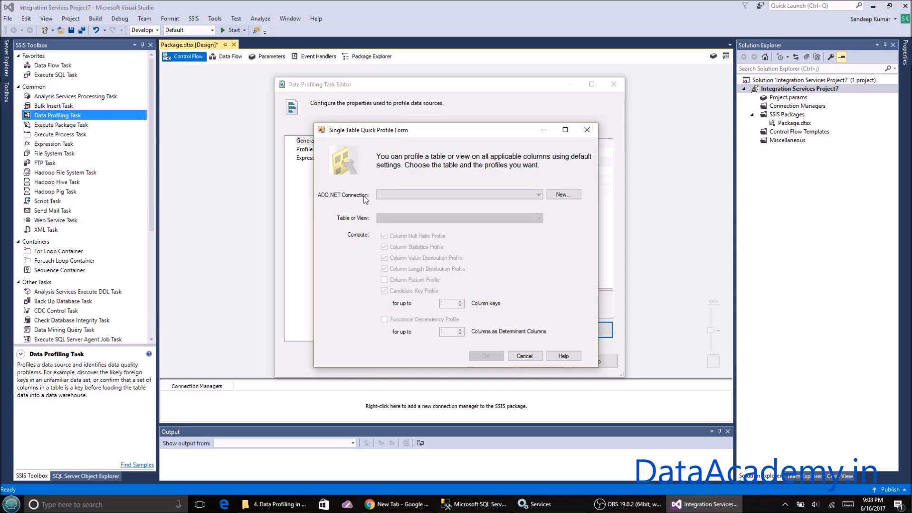
{"action": "mouse_move", "coordinate": [212, 185]}
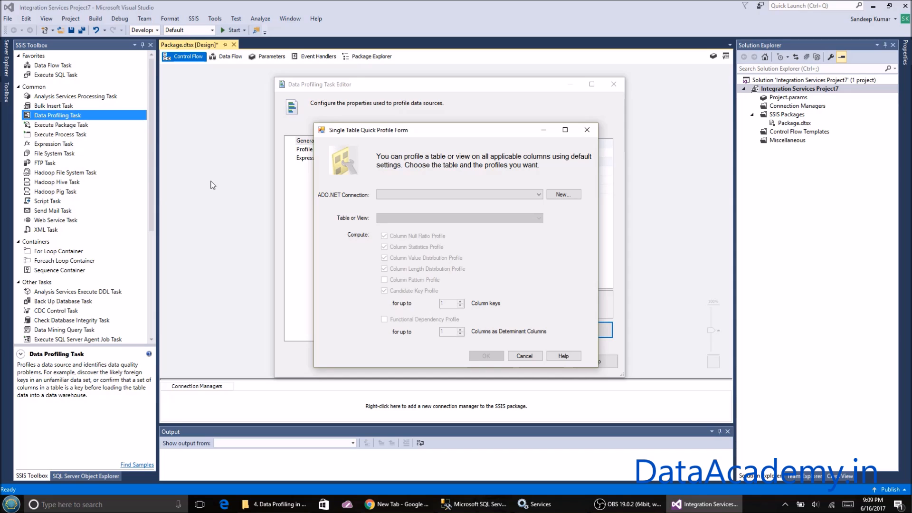
{"action": "left_click", "coordinate": [457, 194]}
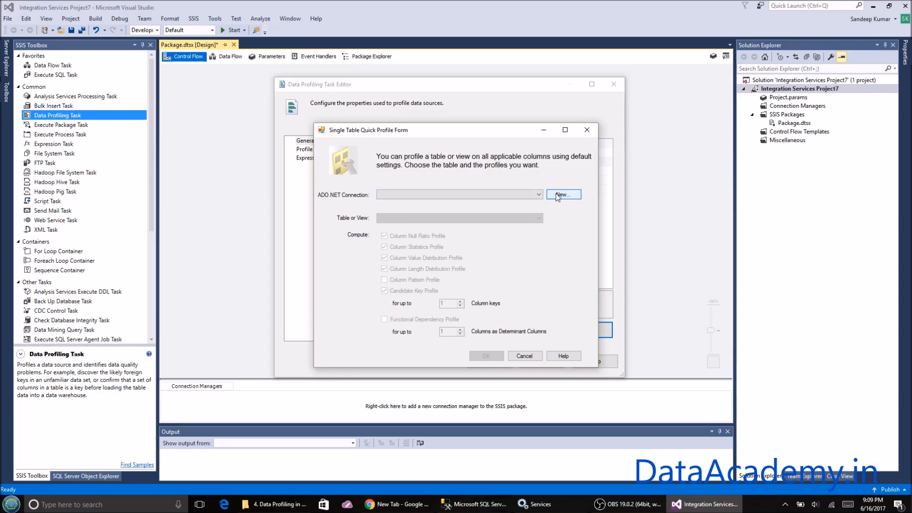
{"action": "left_click", "coordinate": [562, 194]}
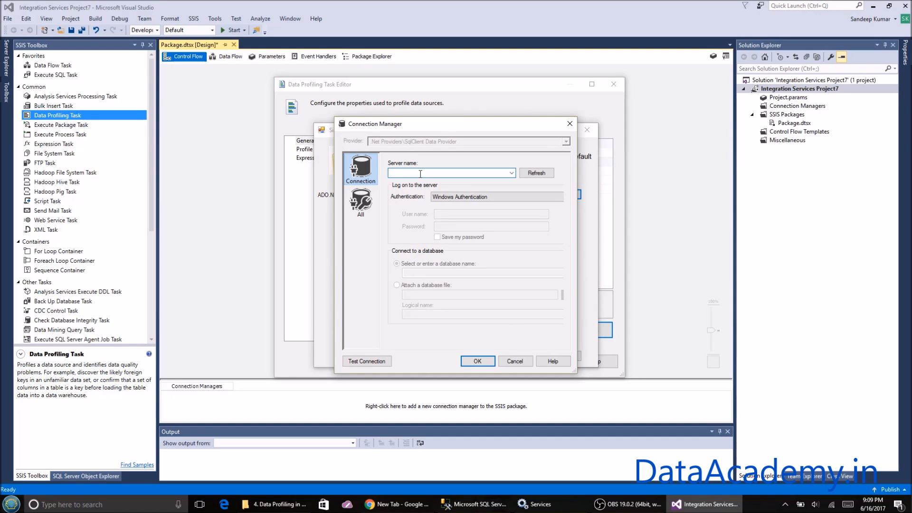
Step: Connect to the AdventureWorksDW2014 database on the local server and test the connection successfully
{"action": "left_click", "coordinate": [396, 263]}
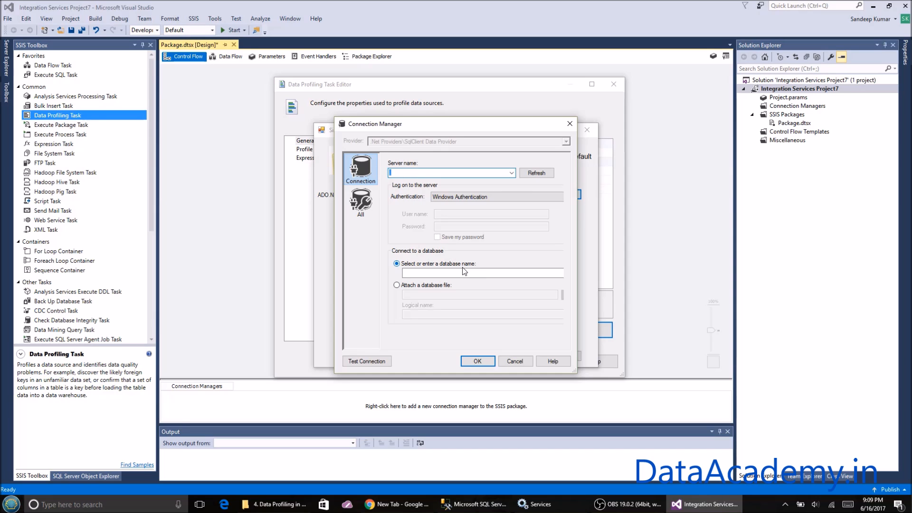
{"action": "left_click", "coordinate": [480, 272]}
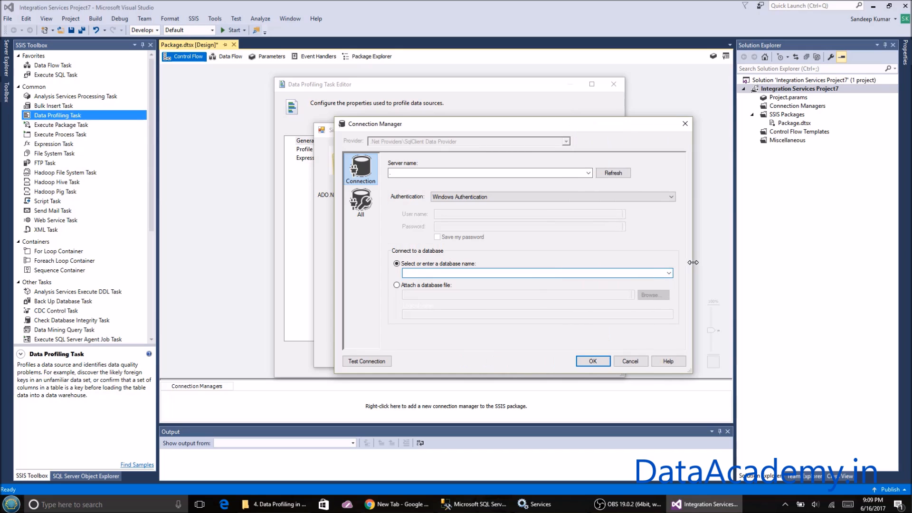
{"action": "left_click", "coordinate": [668, 272]}
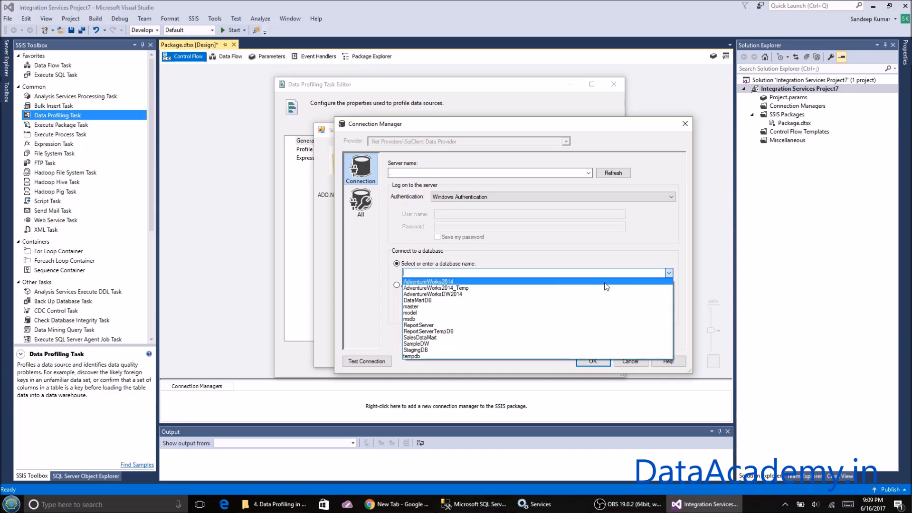
{"action": "left_click", "coordinate": [432, 293]}
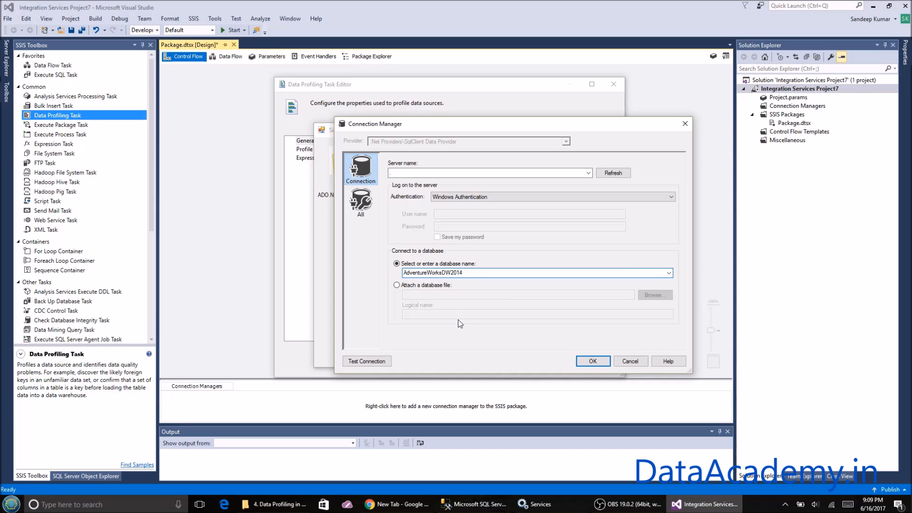
{"action": "left_click", "coordinate": [366, 361]}
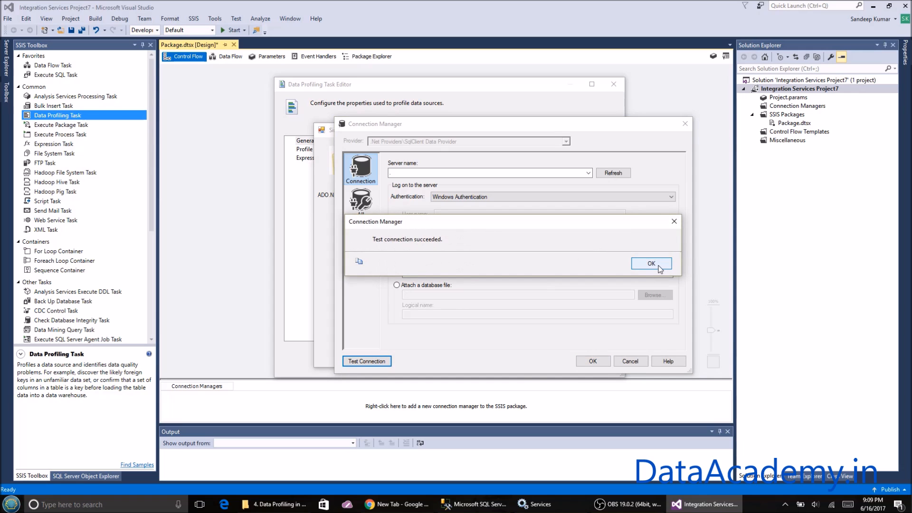
{"action": "left_click", "coordinate": [650, 262]}
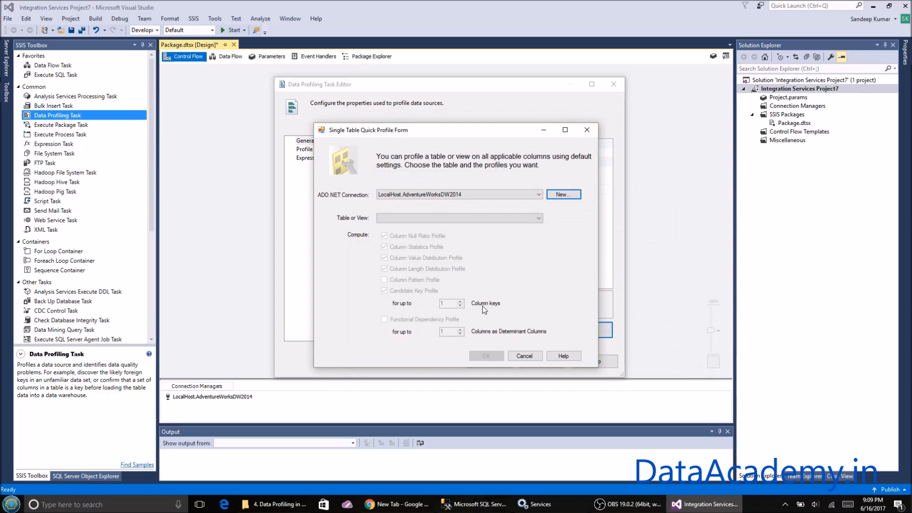
{"action": "left_click", "coordinate": [459, 218]}
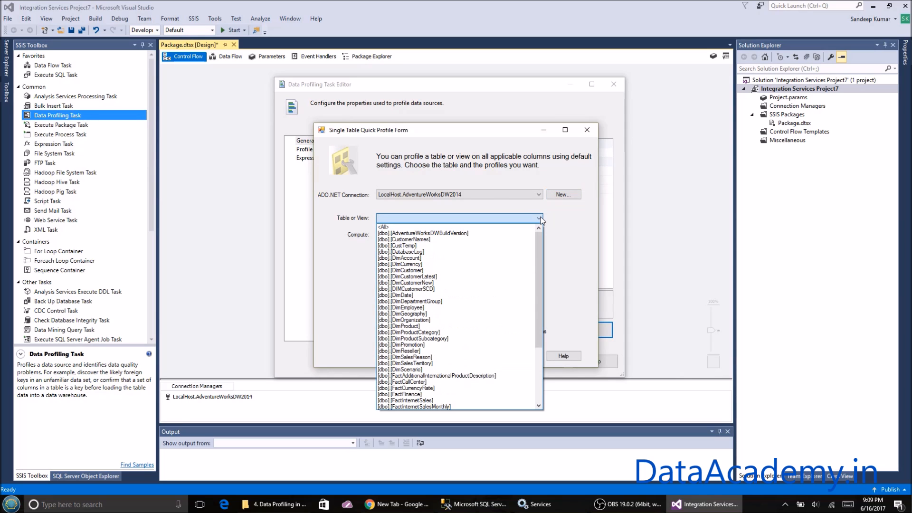
{"action": "scroll", "scroll_direction": "down", "scroll_amount": 3}
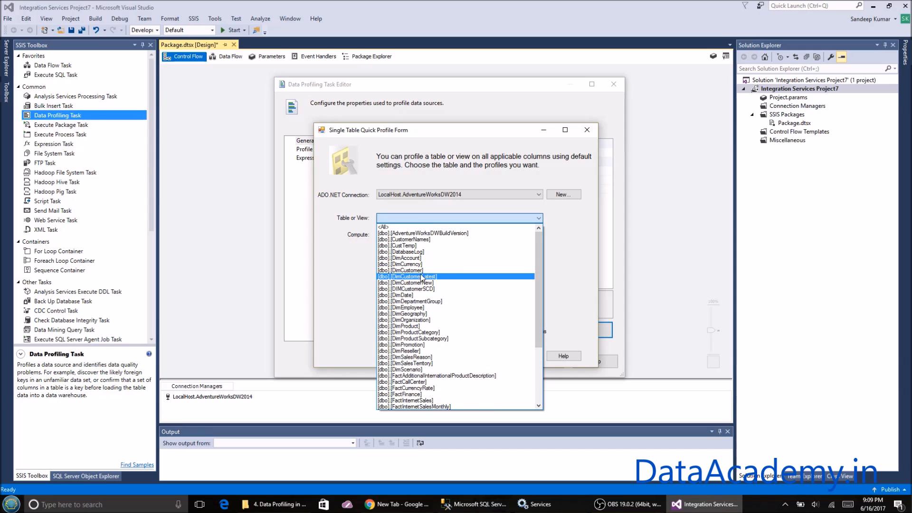
{"action": "left_click", "coordinate": [407, 277]}
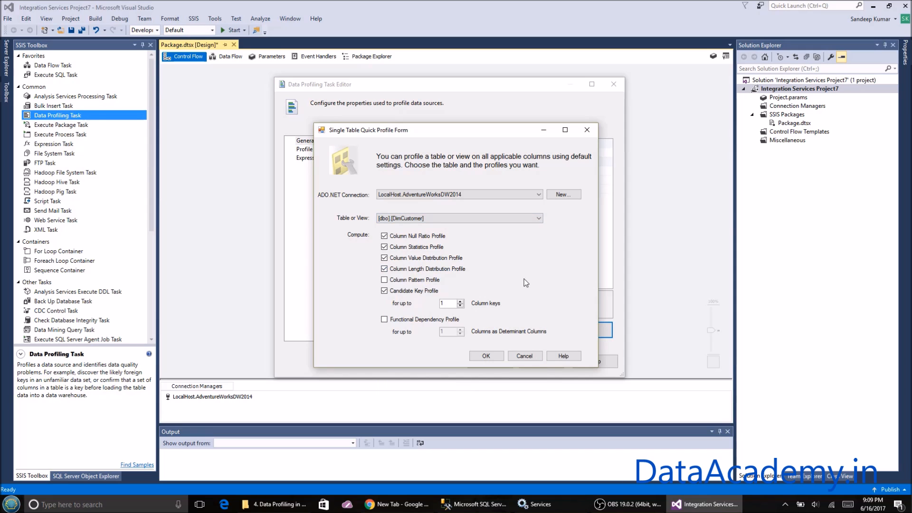
{"action": "mouse_move", "coordinate": [352, 241]}
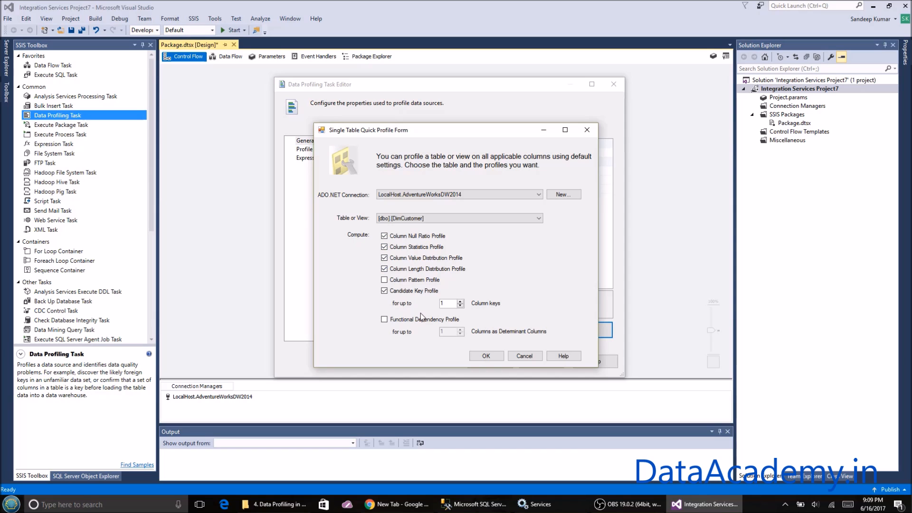
{"action": "mouse_move", "coordinate": [556, 402]}
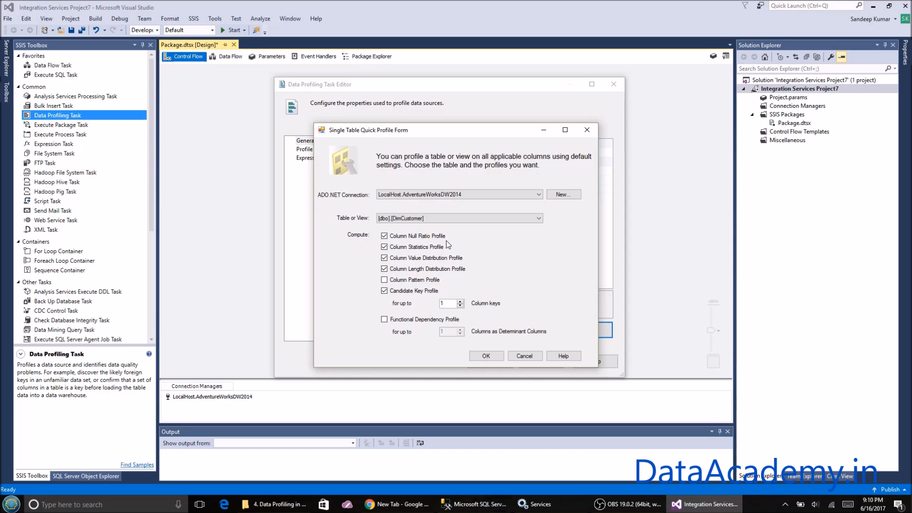
{"action": "left_click", "coordinate": [384, 235]}
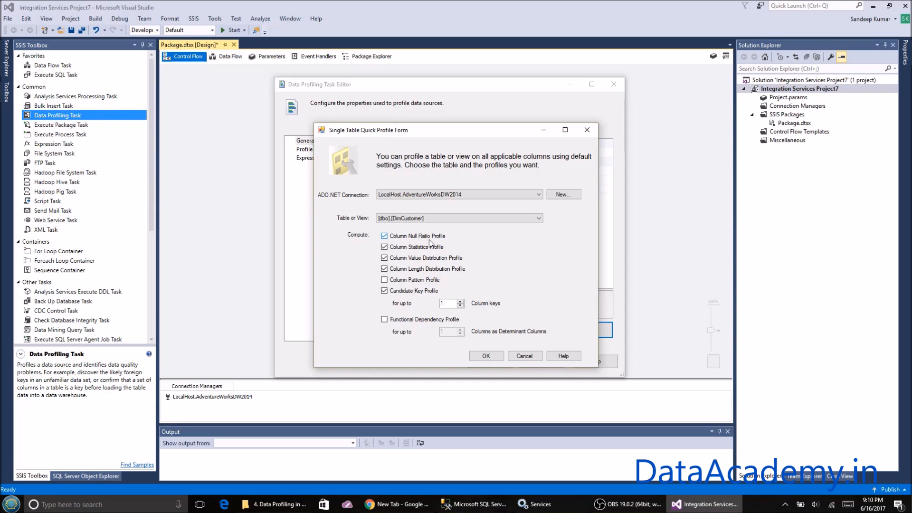
{"action": "mouse_move", "coordinate": [420, 244]}
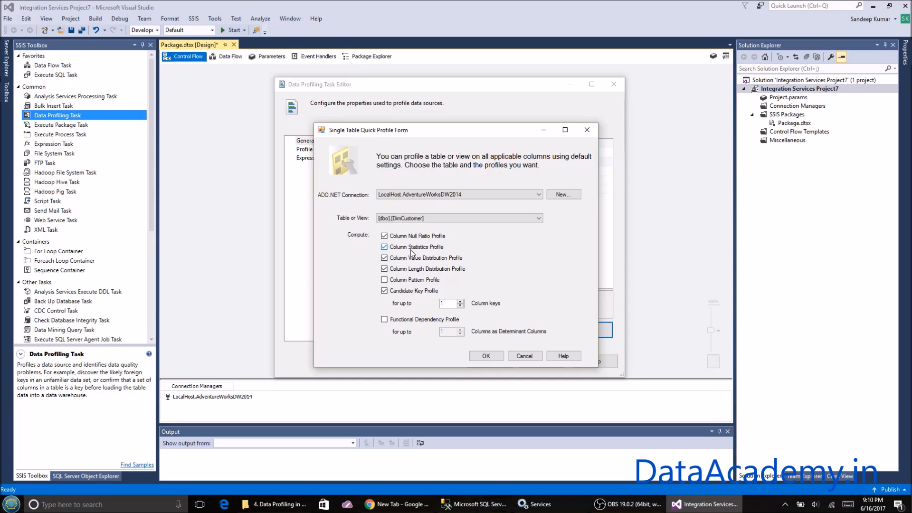
{"action": "mouse_move", "coordinate": [430, 254]}
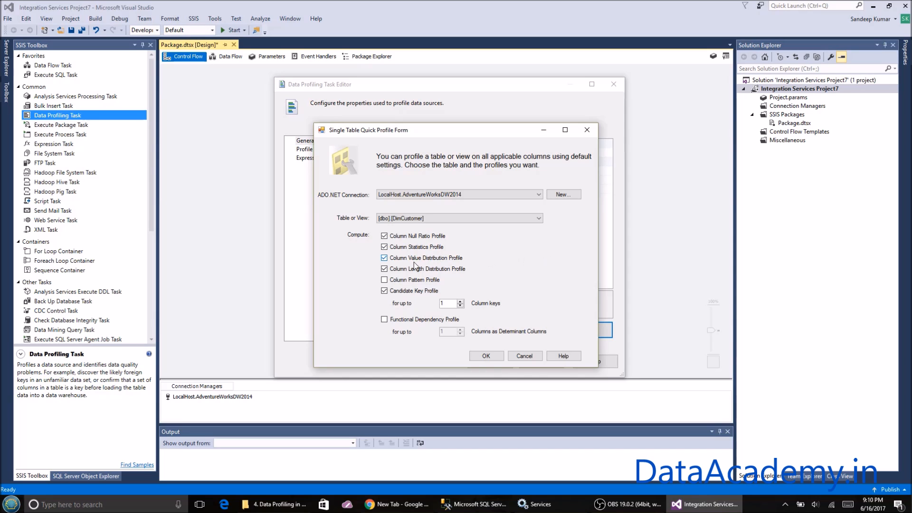
{"action": "mouse_move", "coordinate": [435, 266]}
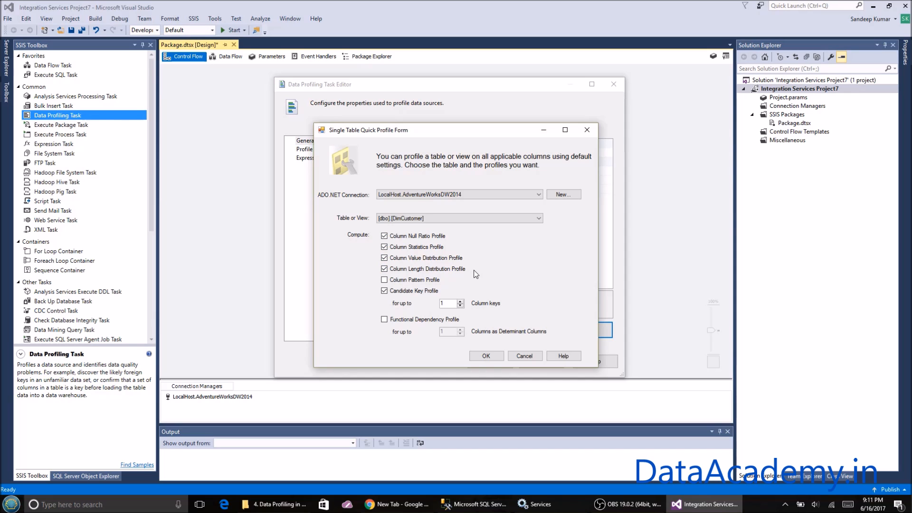
{"action": "mouse_move", "coordinate": [485, 268]}
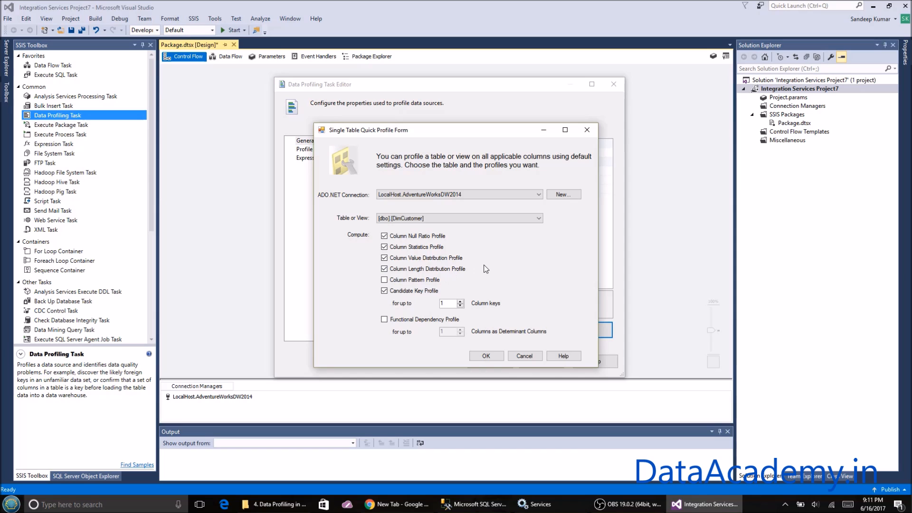
{"action": "mouse_move", "coordinate": [498, 271]}
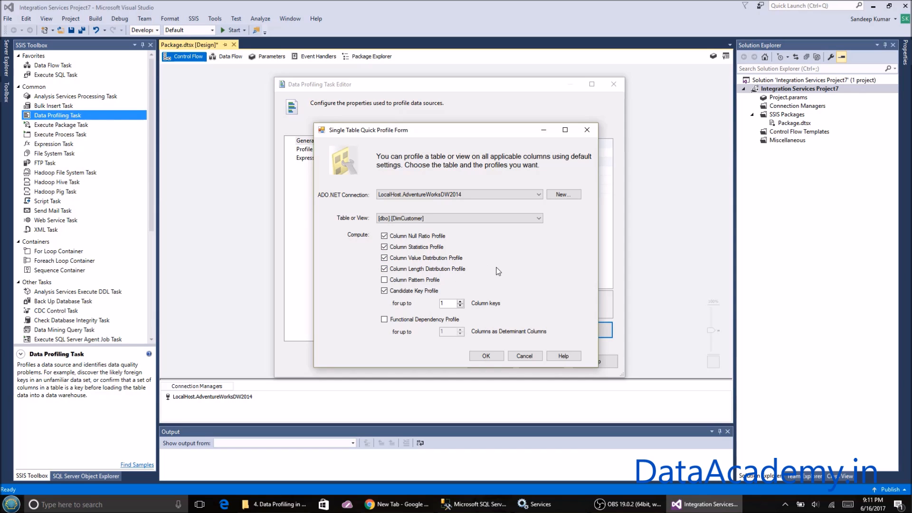
{"action": "left_click", "coordinate": [384, 279]}
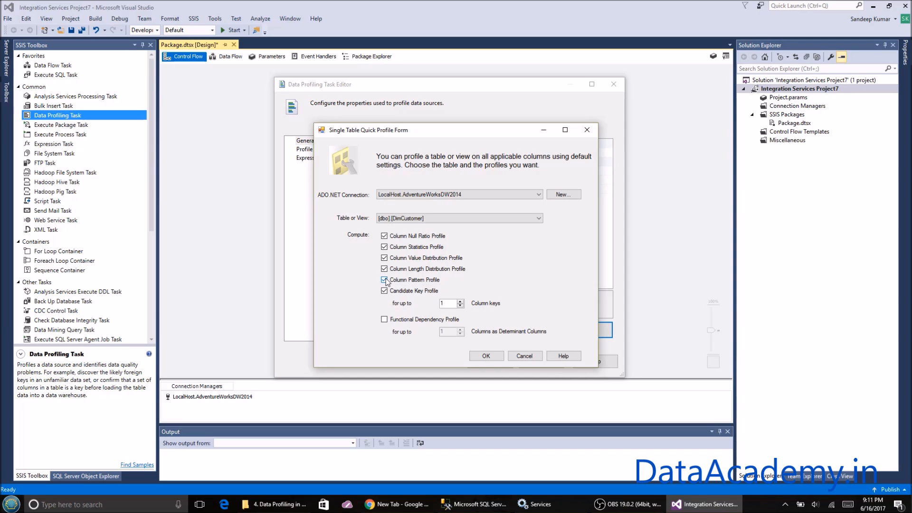
{"action": "left_click", "coordinate": [384, 279]}
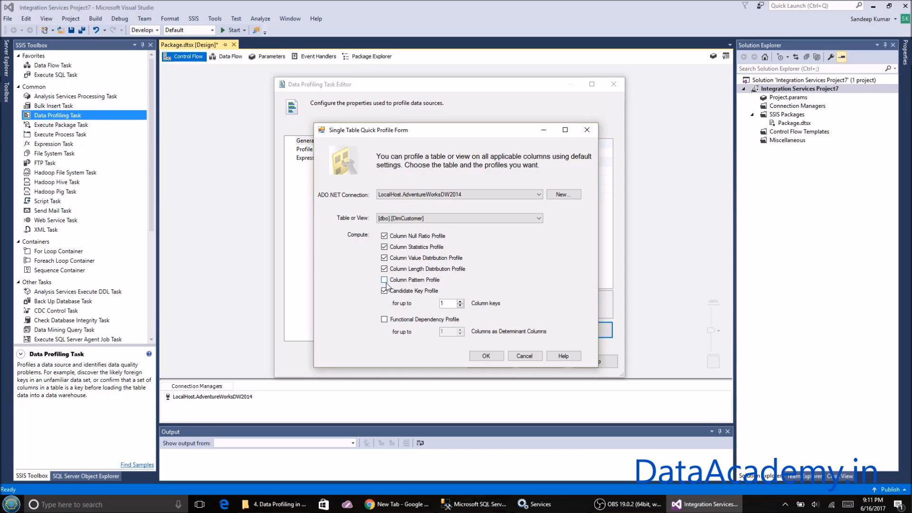
{"action": "left_click", "coordinate": [385, 291]}
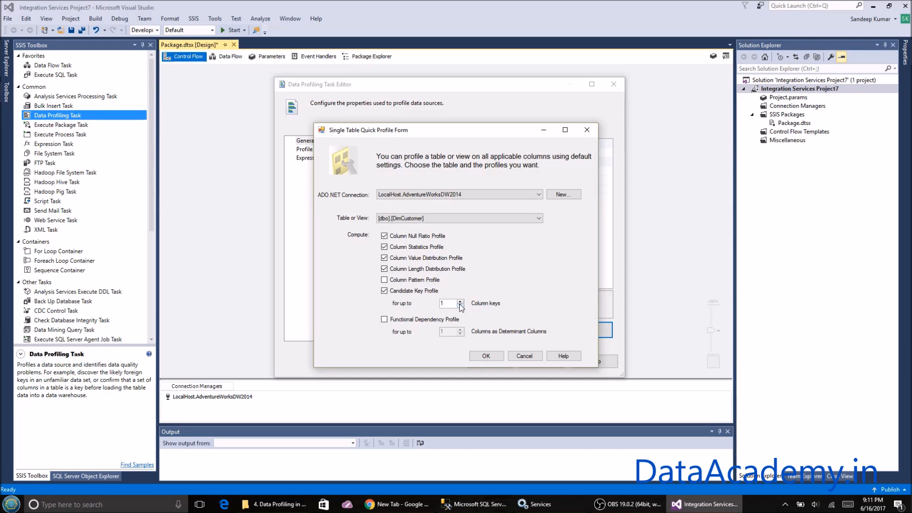
{"action": "mouse_move", "coordinate": [467, 307]}
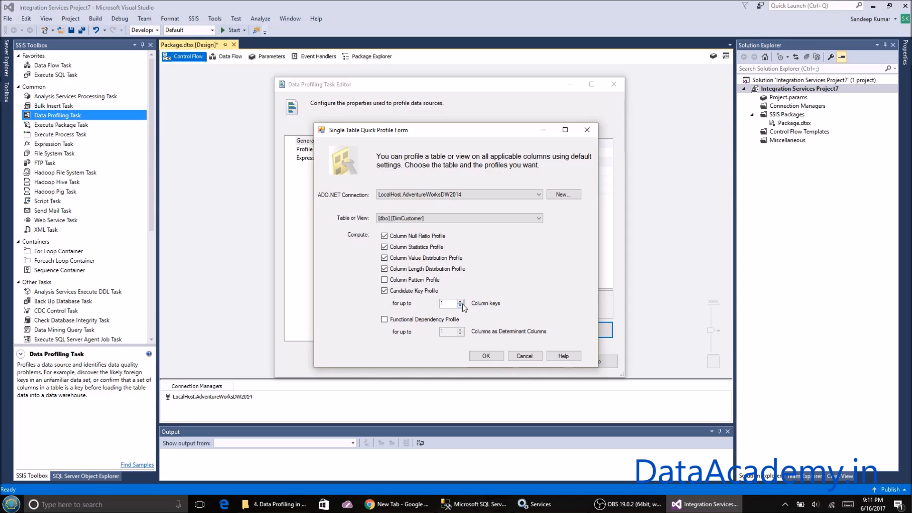
{"action": "left_click", "coordinate": [460, 301]}
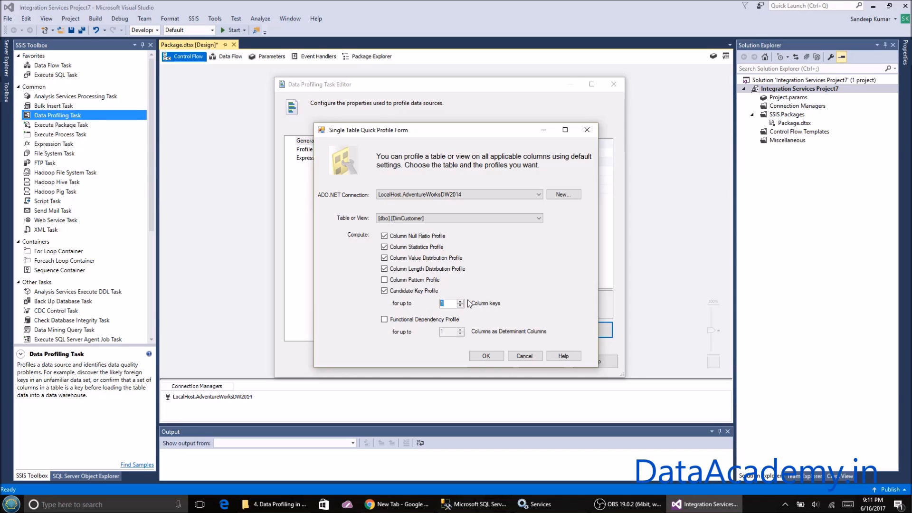
{"action": "mouse_move", "coordinate": [502, 339]}
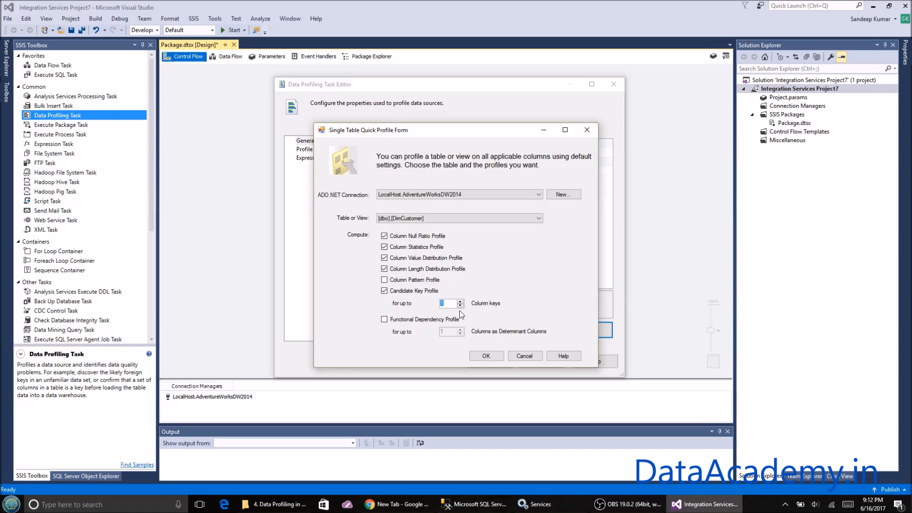
{"action": "left_click", "coordinate": [458, 300]}
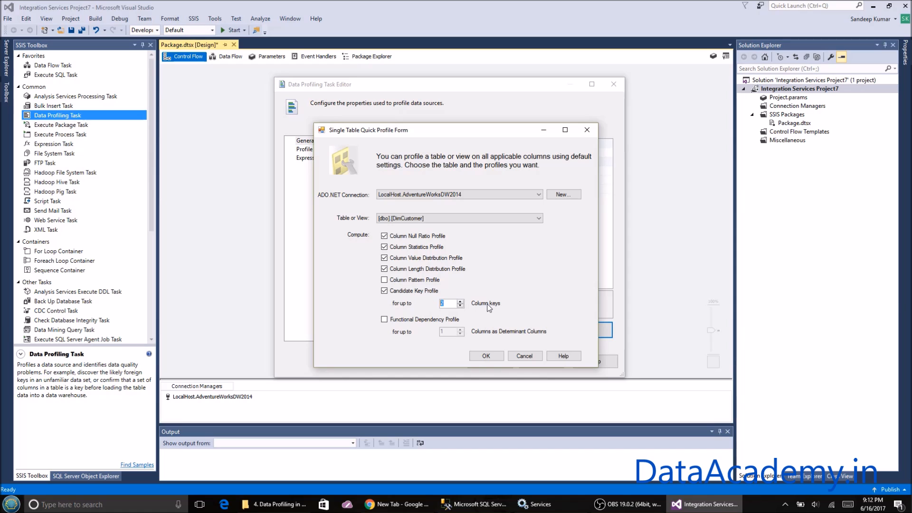
{"action": "left_click", "coordinate": [461, 301]}
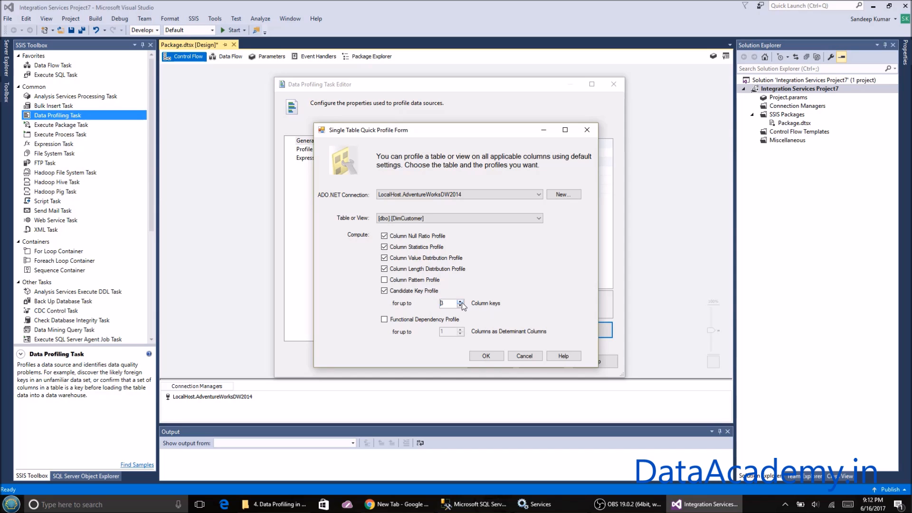
{"action": "left_click", "coordinate": [460, 300]}
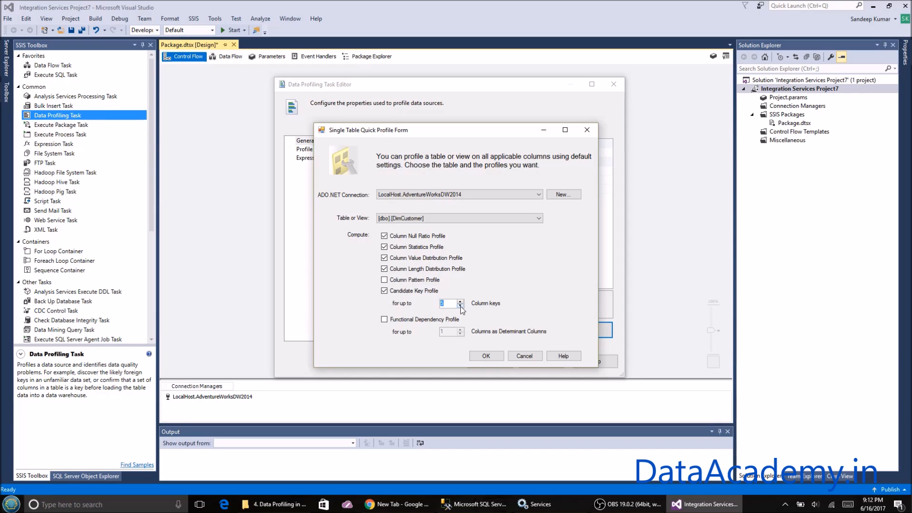
{"action": "left_click", "coordinate": [459, 300]}
{"action": "type", "text": "1"}
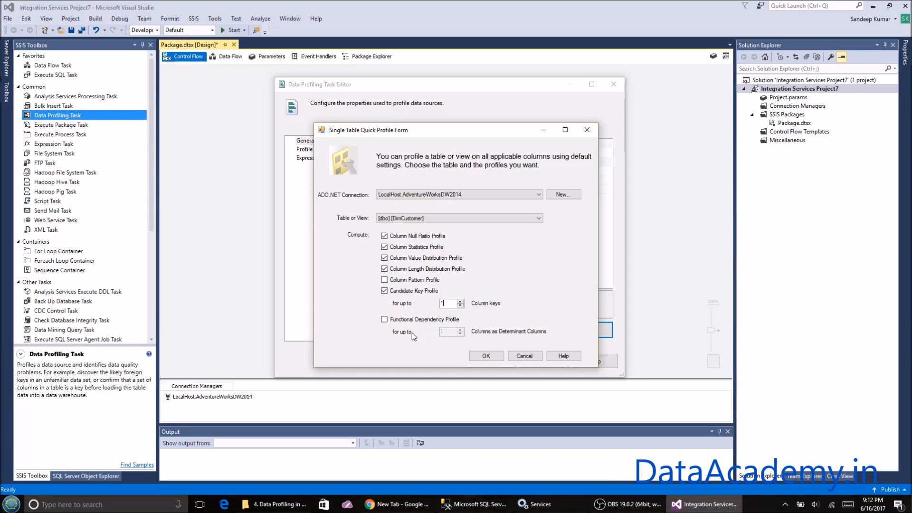
{"action": "left_click", "coordinate": [384, 319]}
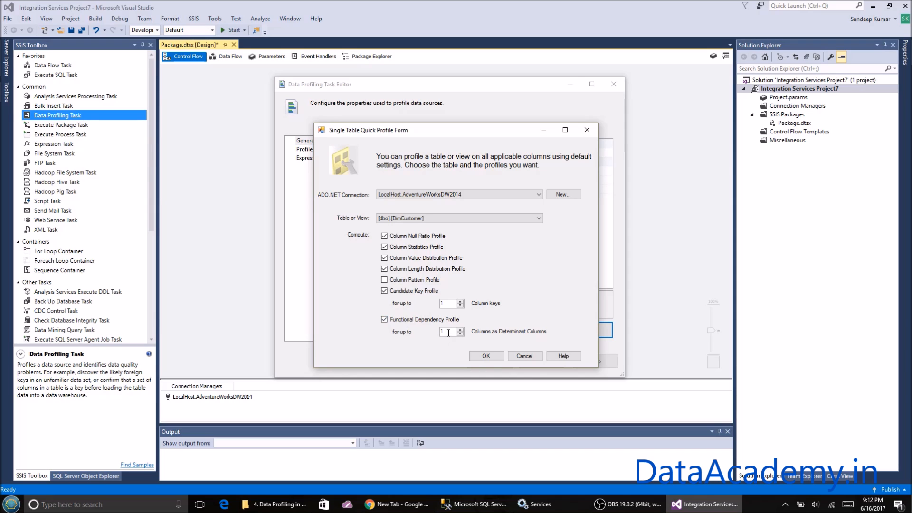
{"action": "left_click", "coordinate": [448, 332]}
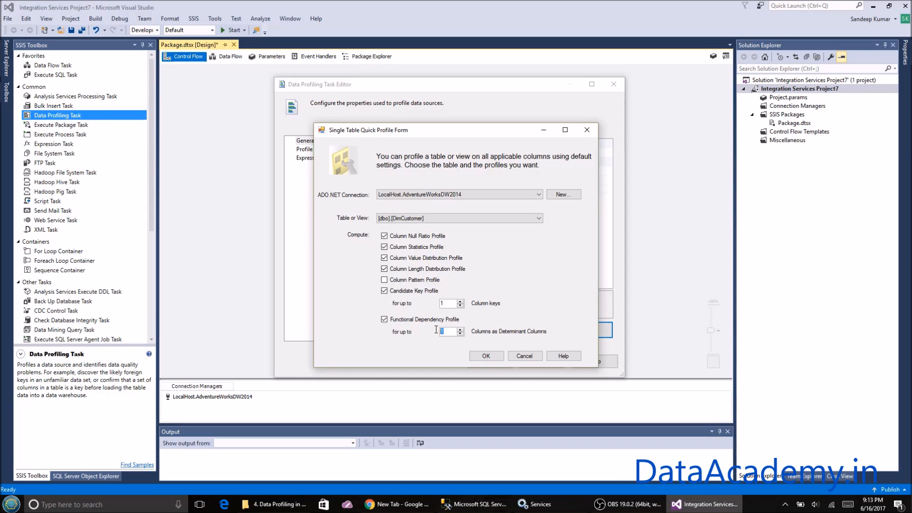
{"action": "left_click", "coordinate": [459, 218]}
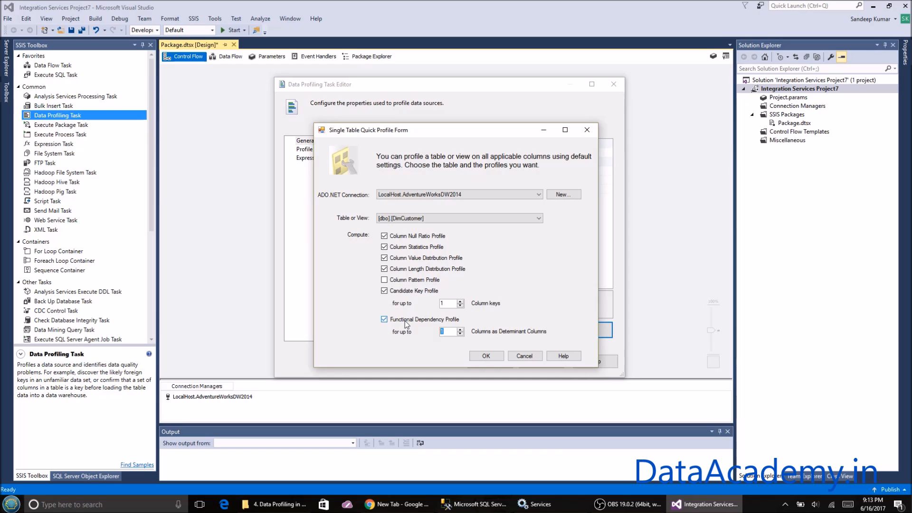
{"action": "left_click", "coordinate": [384, 319]}
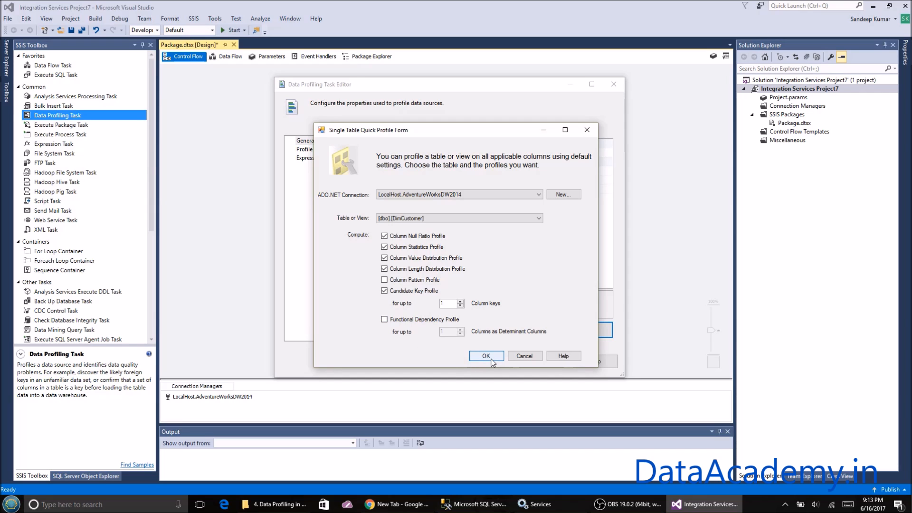
Step: Accept the Quick Profile form, then confirm the Data Profiling Task Editor with five DimCustomer requests
{"action": "left_click", "coordinate": [485, 355]}
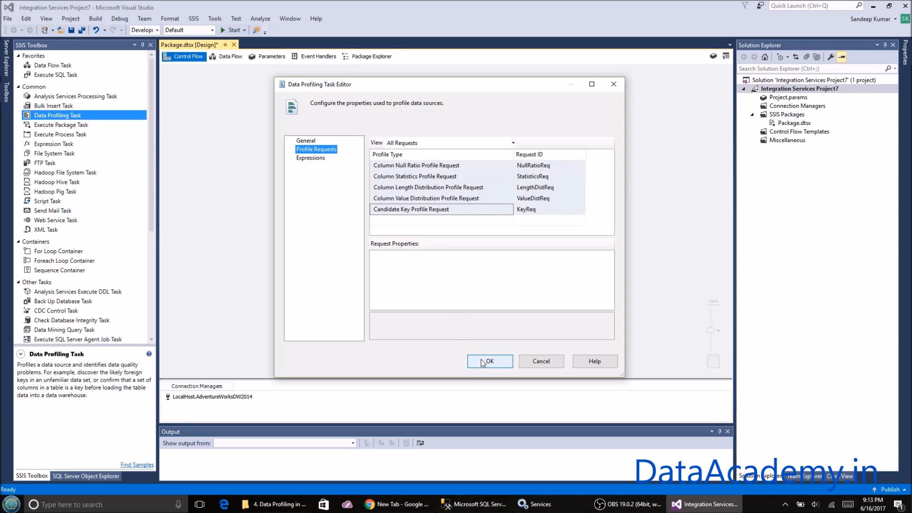
{"action": "left_click", "coordinate": [490, 361]}
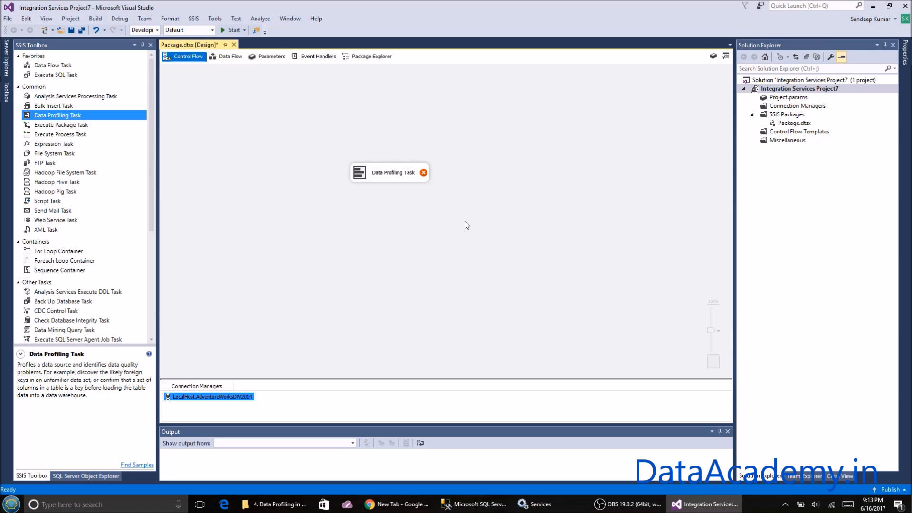
{"action": "mouse_move", "coordinate": [413, 173]}
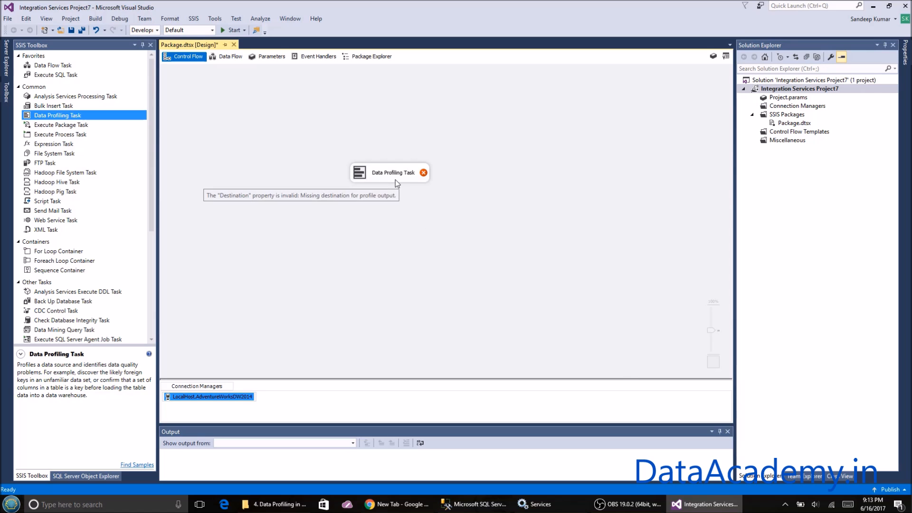
Step: Reopen the task editor and set its destination to a new ProfileOutput file connection
{"action": "double_click", "coordinate": [393, 172]}
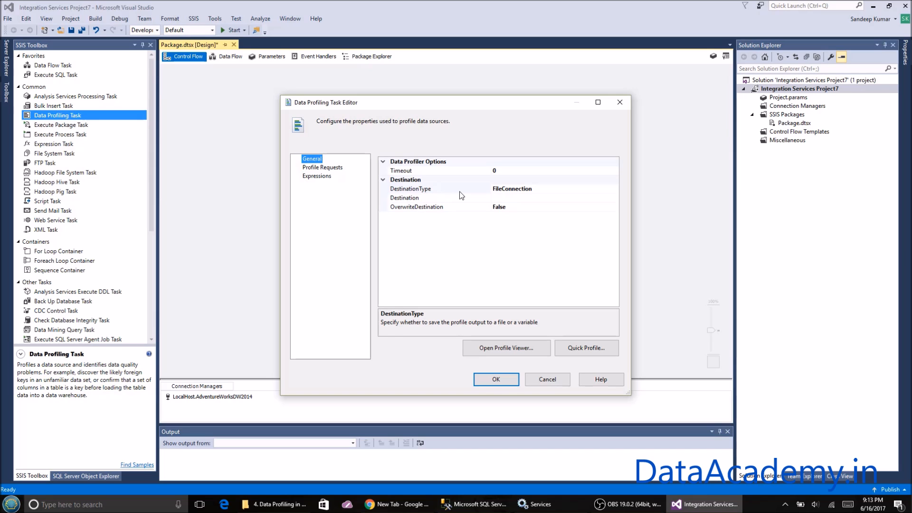
{"action": "mouse_move", "coordinate": [618, 194]}
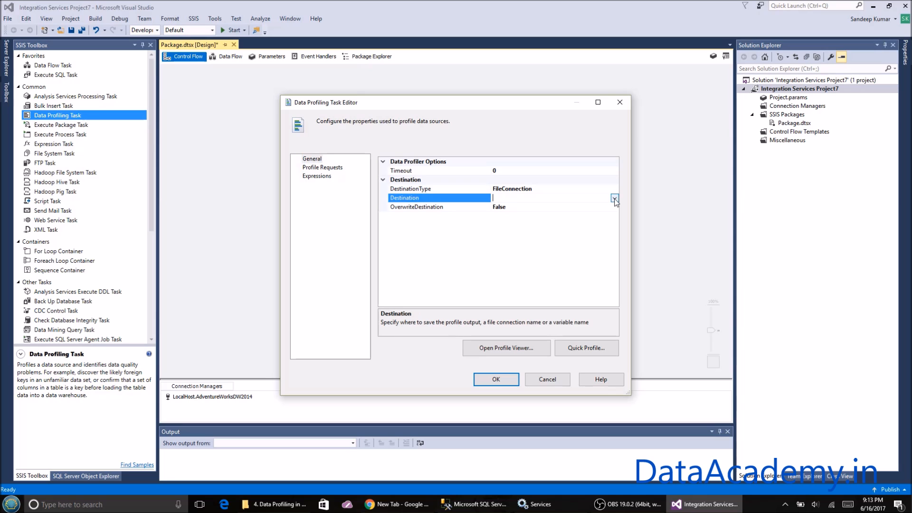
{"action": "left_click", "coordinate": [614, 197]}
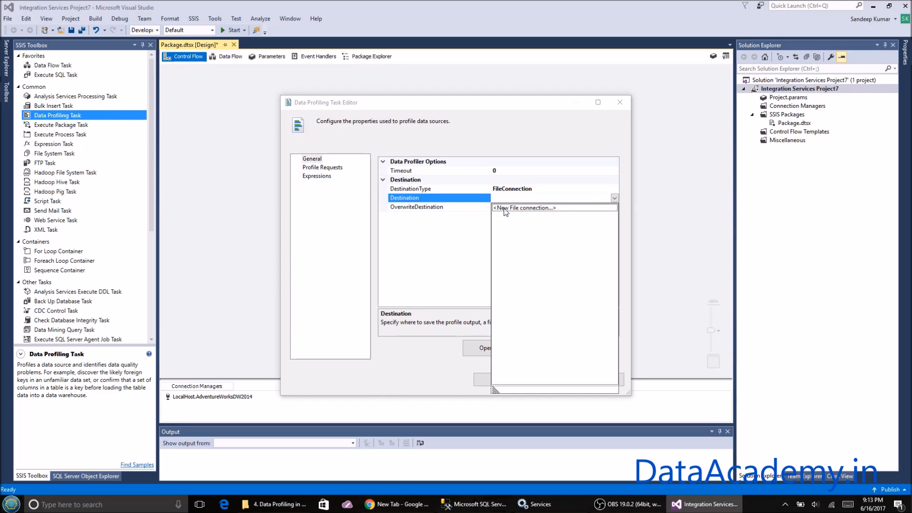
{"action": "left_click", "coordinate": [526, 208]}
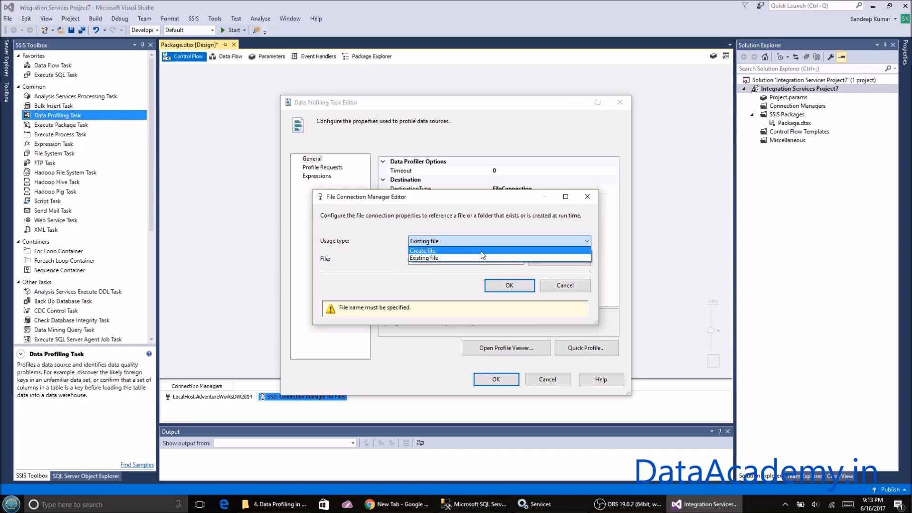
{"action": "left_click", "coordinate": [423, 251]}
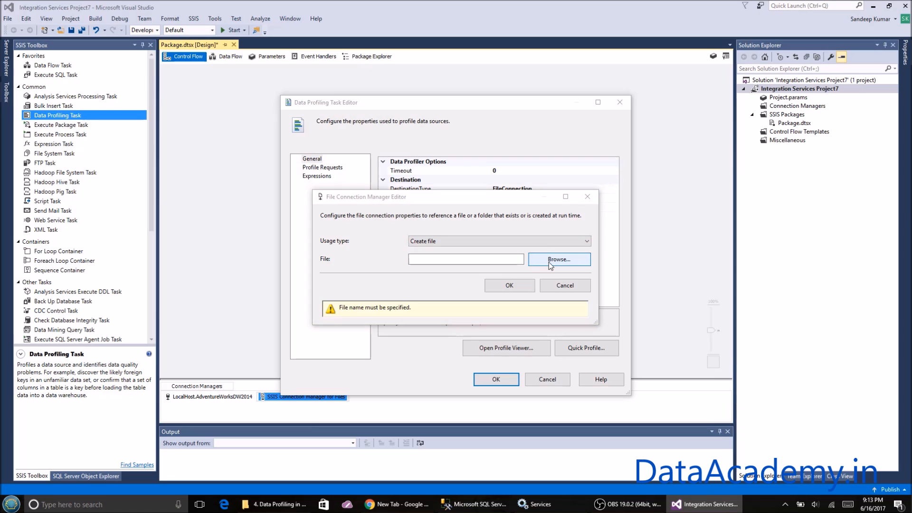
{"action": "left_click", "coordinate": [558, 259]}
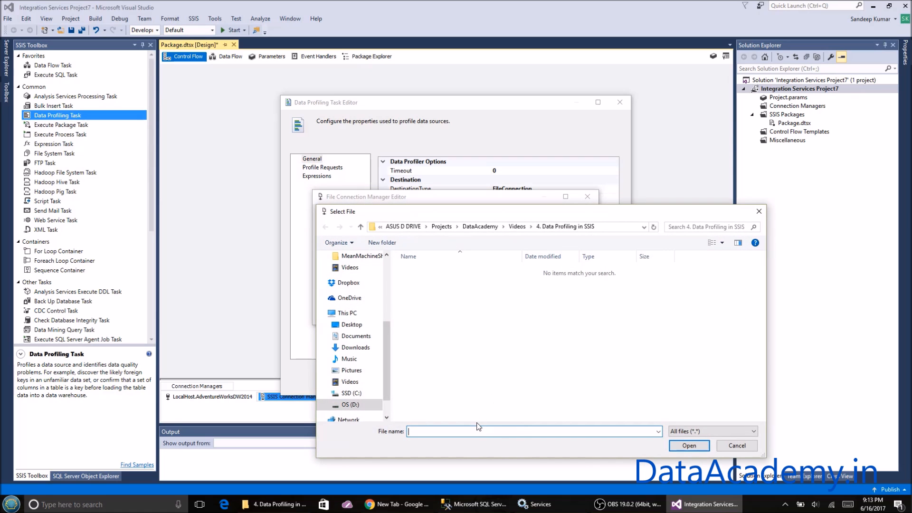
{"action": "type", "text": "Pr"}
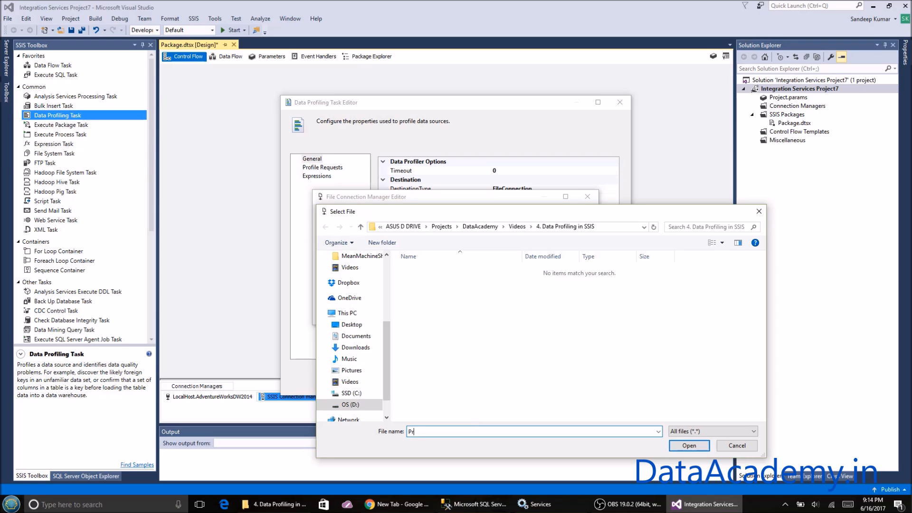
{"action": "type", "text": "ProfileOutput"}
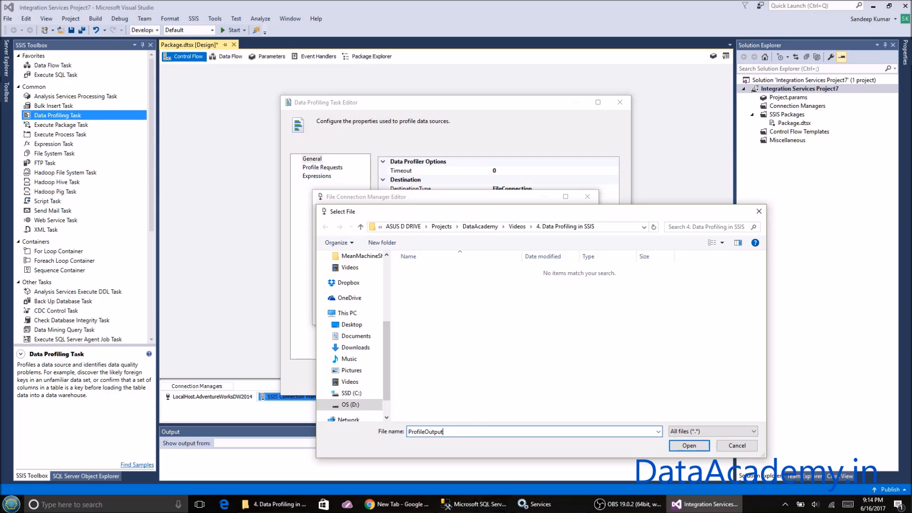
{"action": "left_click", "coordinate": [689, 445]}
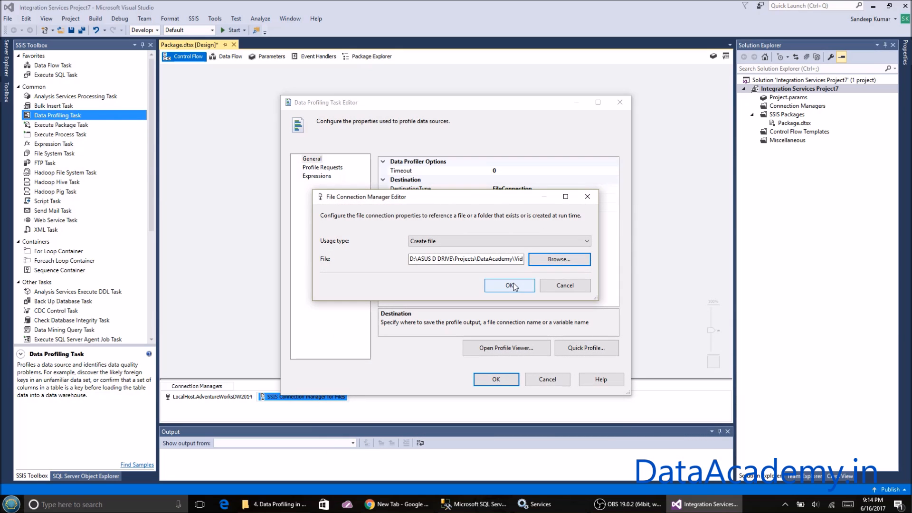
{"action": "left_click", "coordinate": [508, 285]}
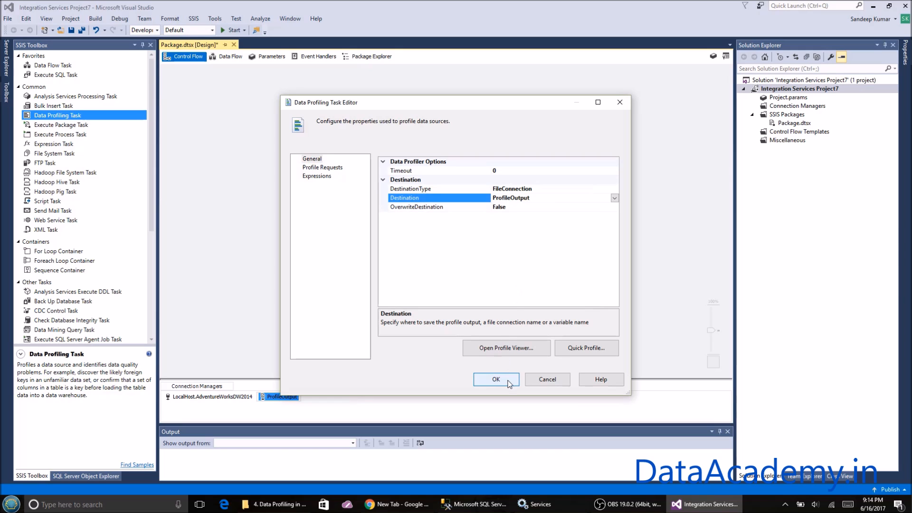
{"action": "left_click", "coordinate": [495, 379]}
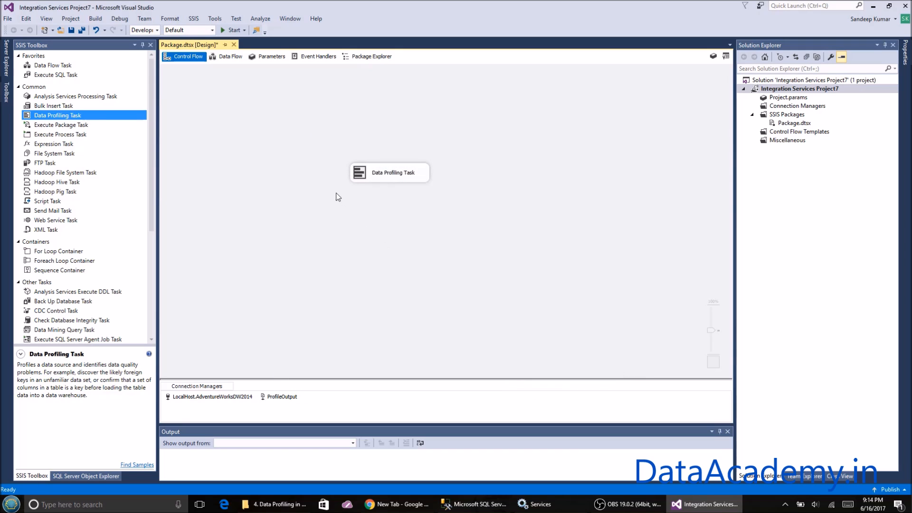
{"action": "mouse_move", "coordinate": [346, 259]}
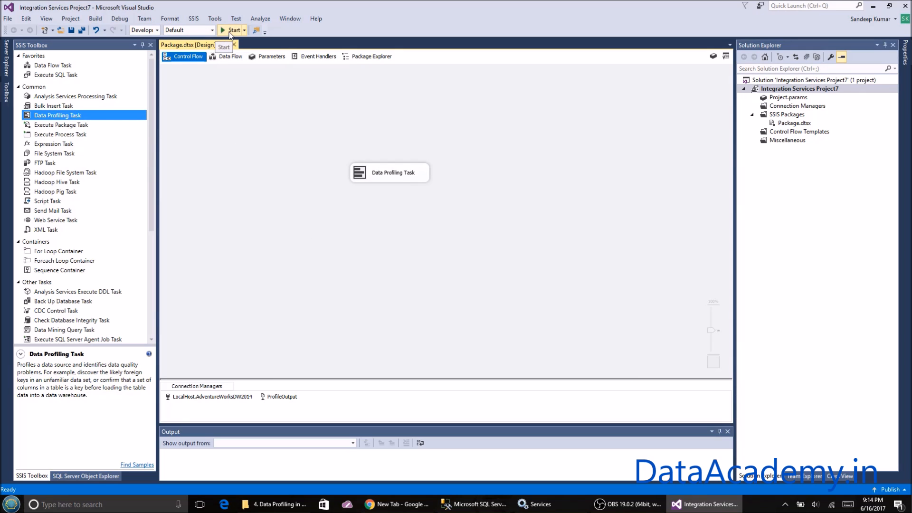
Step: Start debugging the package and select the completed Data Profiling Task
{"action": "left_click", "coordinate": [231, 30]}
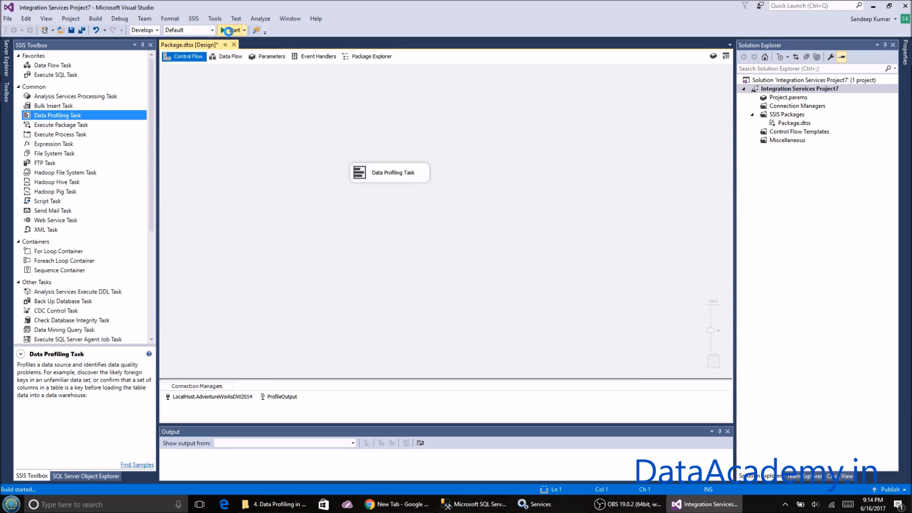
{"action": "left_click", "coordinate": [228, 30]}
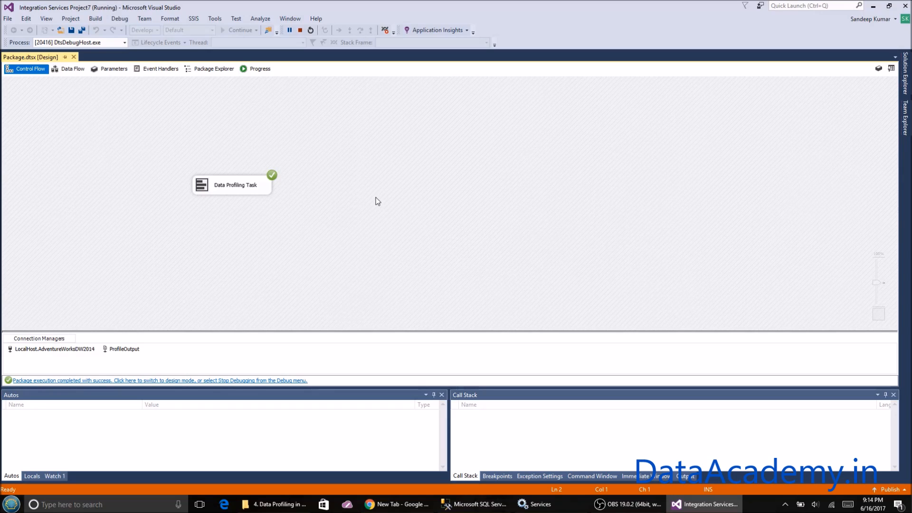
{"action": "mouse_move", "coordinate": [241, 185]}
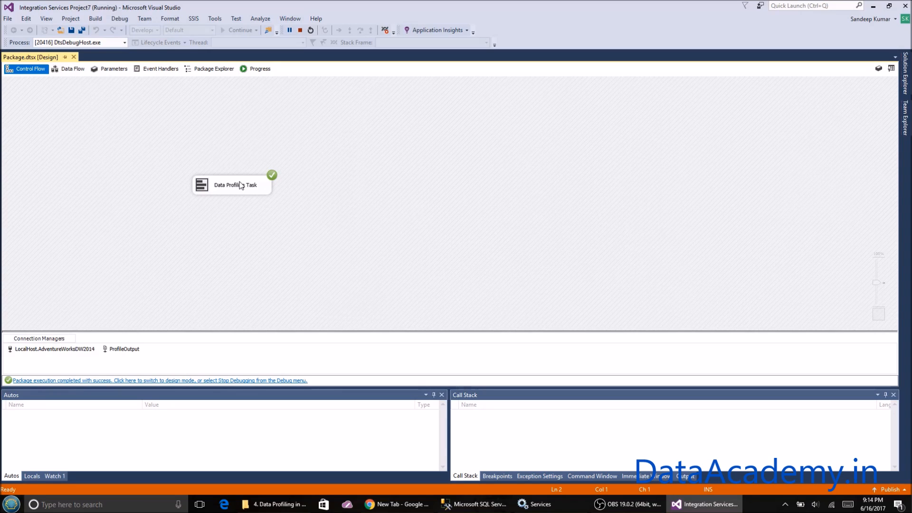
{"action": "left_click", "coordinate": [260, 68]}
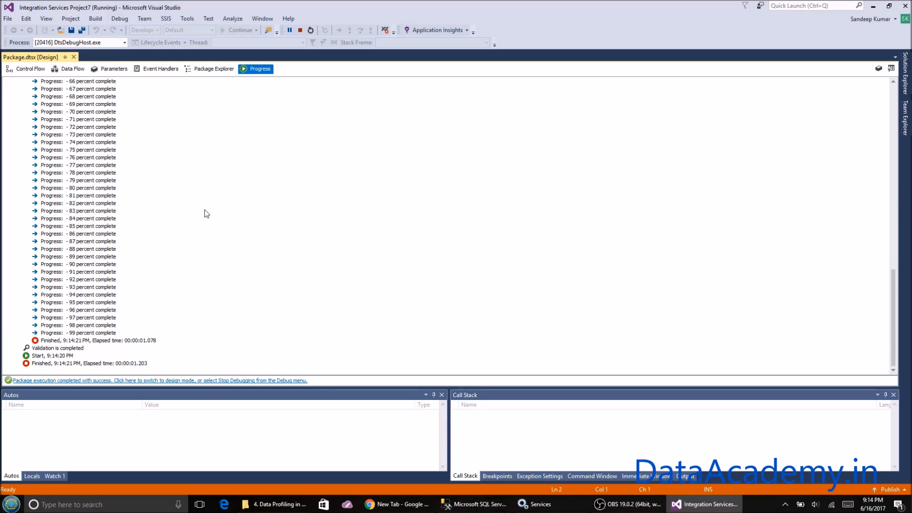
{"action": "mouse_move", "coordinate": [19, 80]}
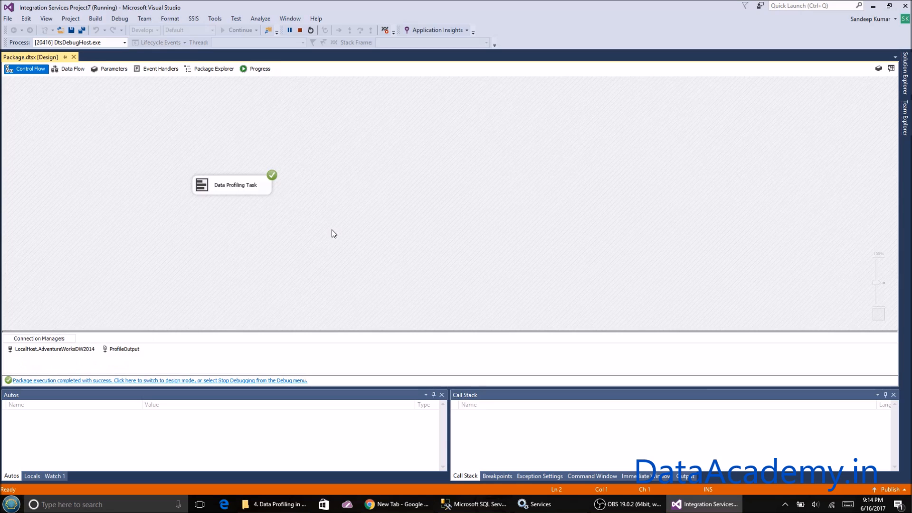
{"action": "mouse_move", "coordinate": [260, 194]}
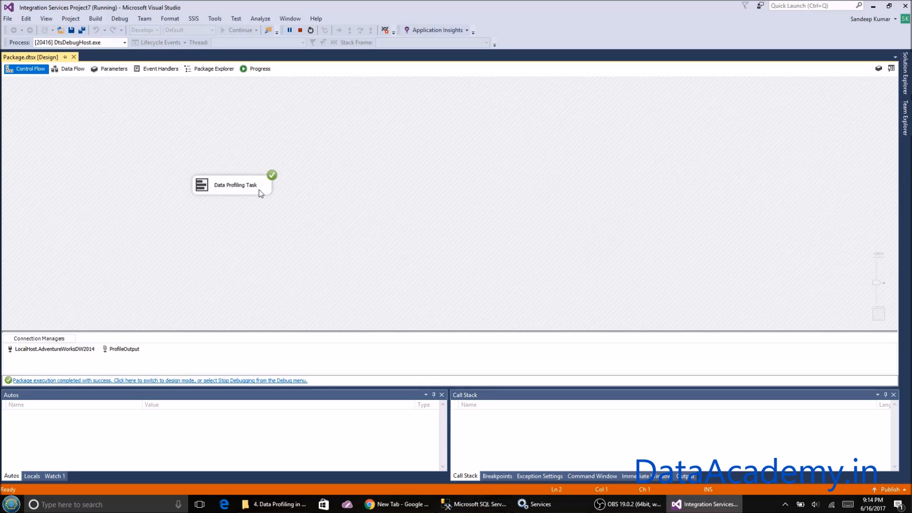
Step: Open the Profile Viewer, maximize it, and view [dbo].[DimCustomer] Candidate Key Profiles
{"action": "double_click", "coordinate": [232, 184]}
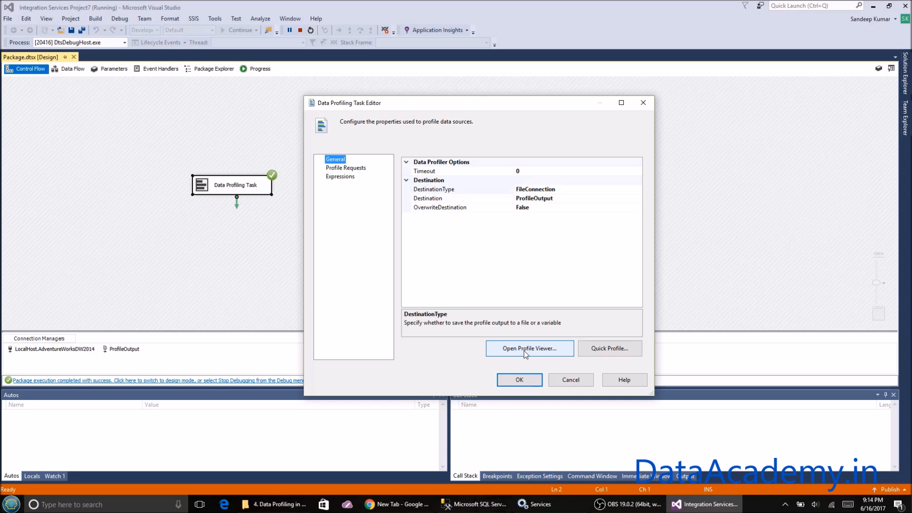
{"action": "left_click", "coordinate": [529, 349]}
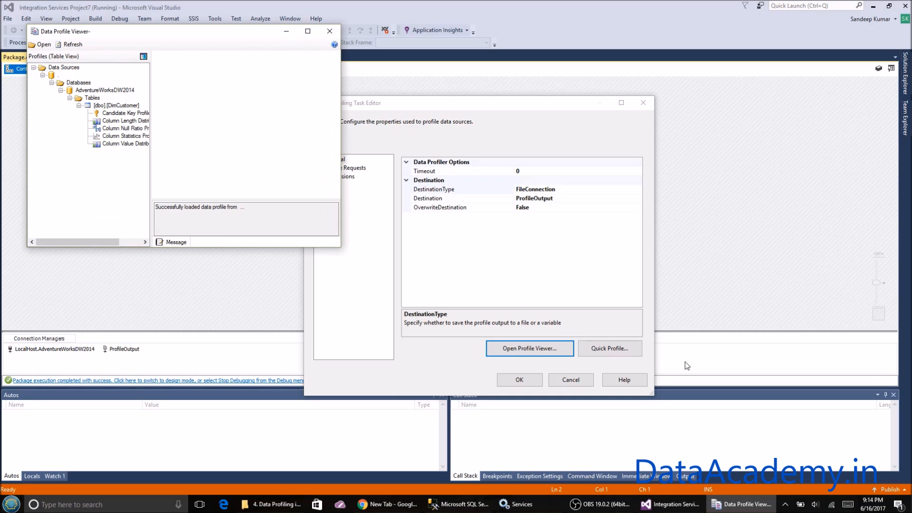
{"action": "mouse_move", "coordinate": [341, 251]}
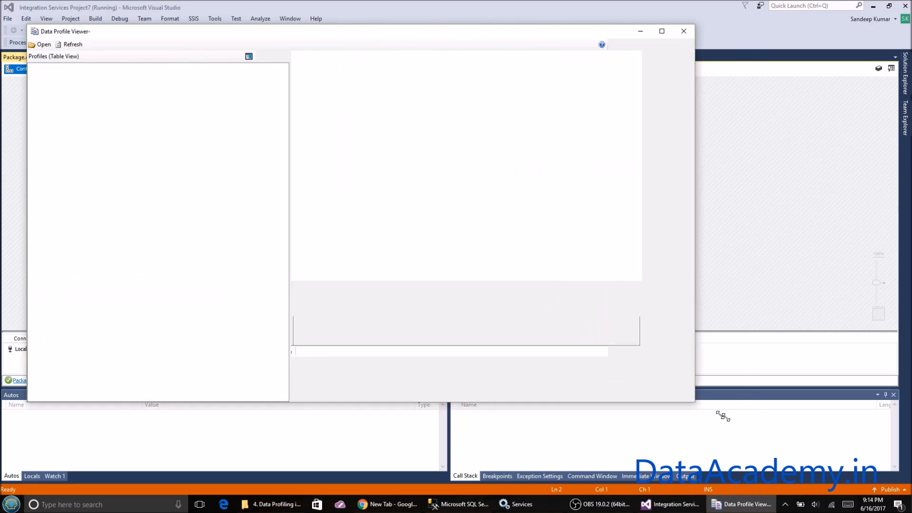
{"action": "left_click", "coordinate": [44, 45]}
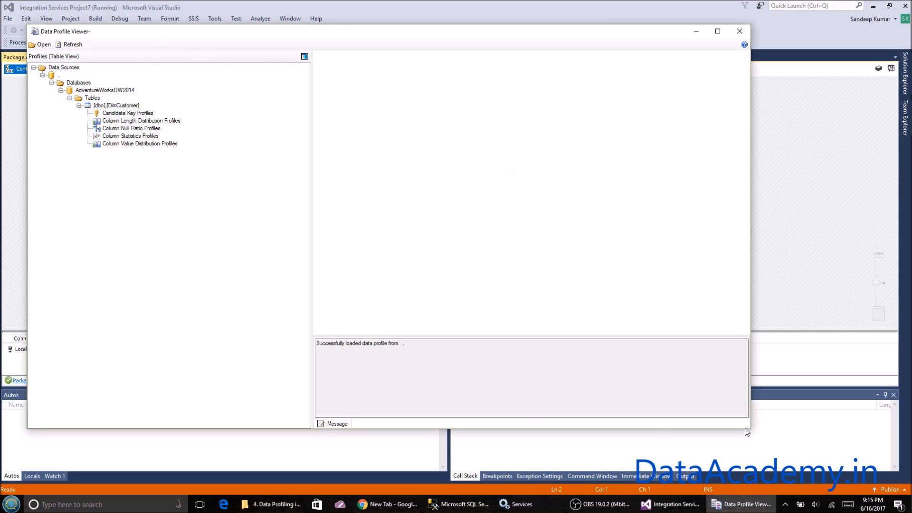
{"action": "mouse_move", "coordinate": [228, 34]}
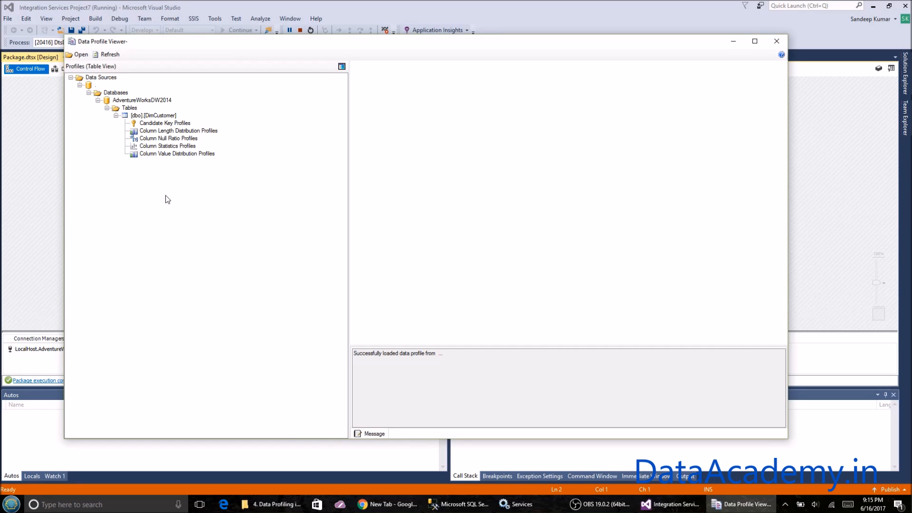
{"action": "left_click", "coordinate": [152, 115]}
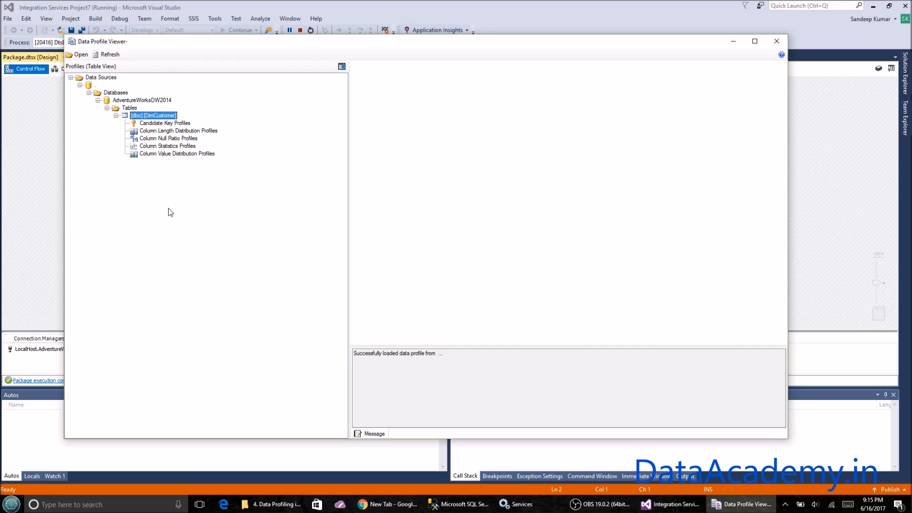
{"action": "mouse_move", "coordinate": [152, 129]}
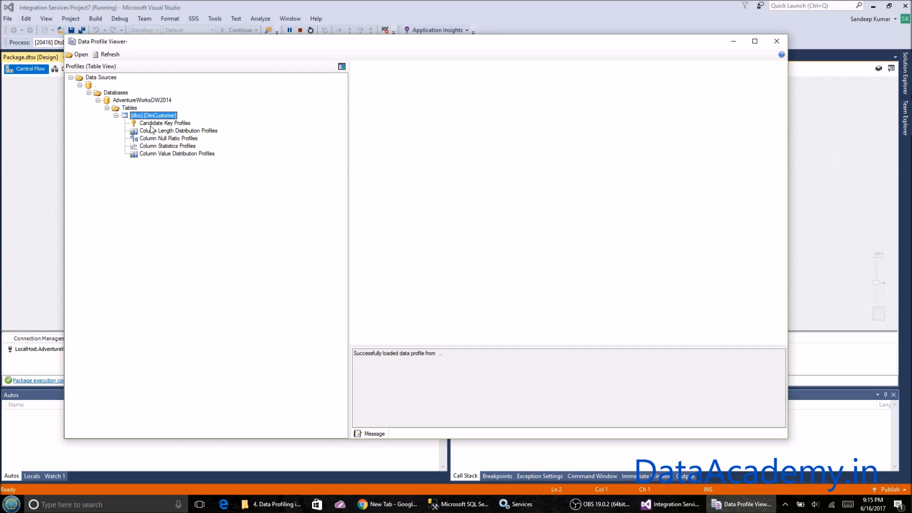
{"action": "left_click", "coordinate": [164, 123]}
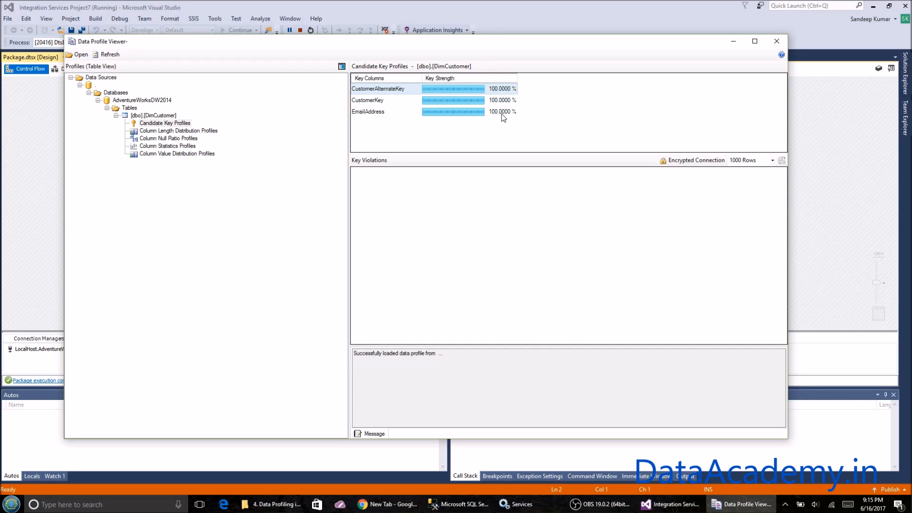
{"action": "mouse_move", "coordinate": [391, 138]}
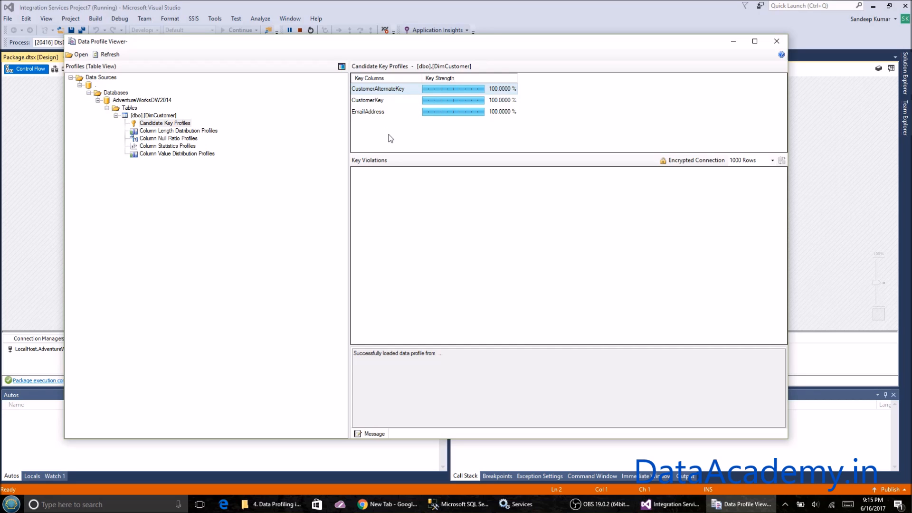
{"action": "mouse_move", "coordinate": [406, 121]}
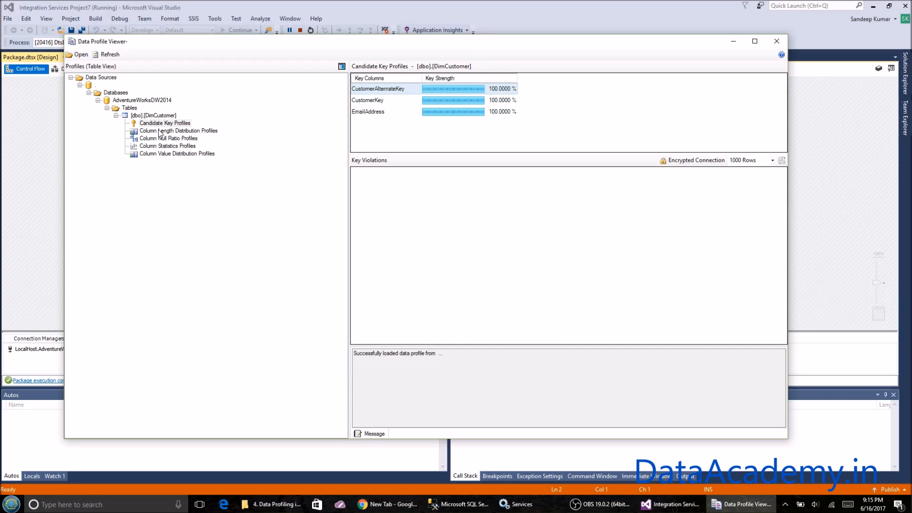
Step: Show Column Length Distribution Profiles and inspect AddressLine1 lengths 23 and 29
{"action": "left_click", "coordinate": [176, 131]}
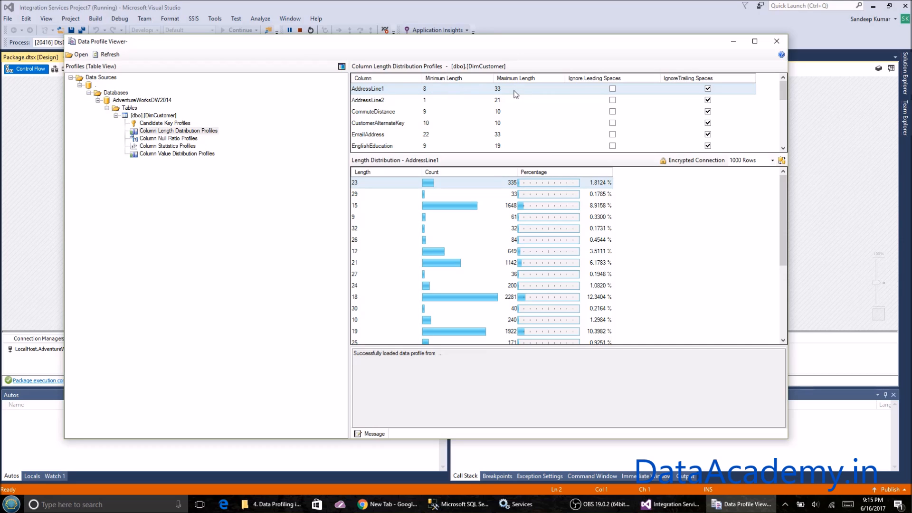
{"action": "mouse_move", "coordinate": [487, 151]}
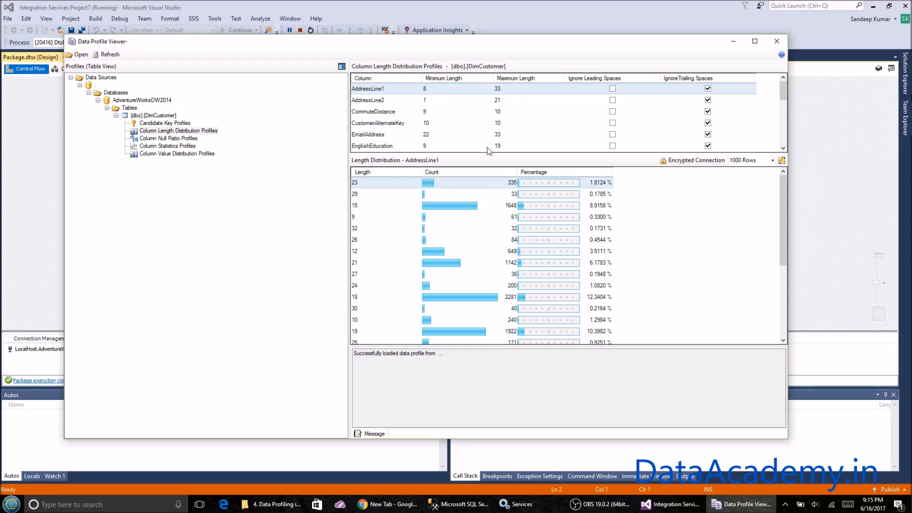
{"action": "mouse_move", "coordinate": [394, 93]}
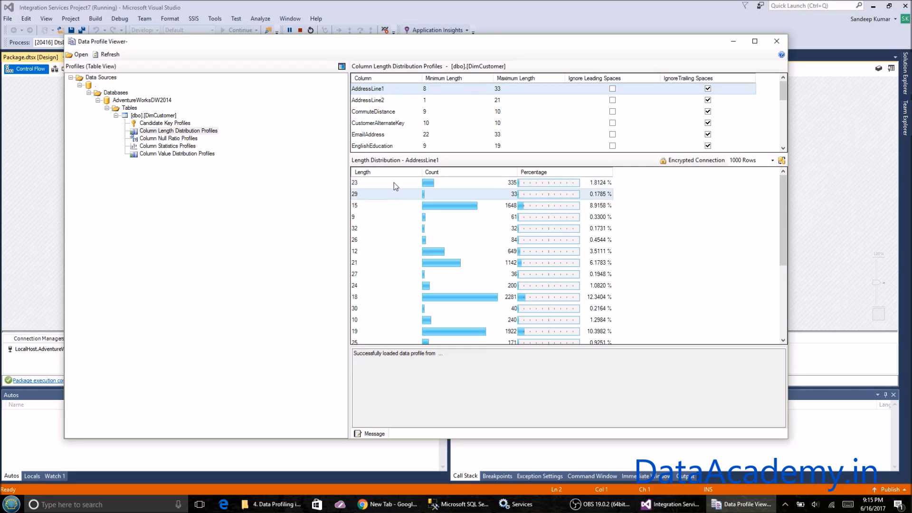
{"action": "left_click", "coordinate": [384, 182]}
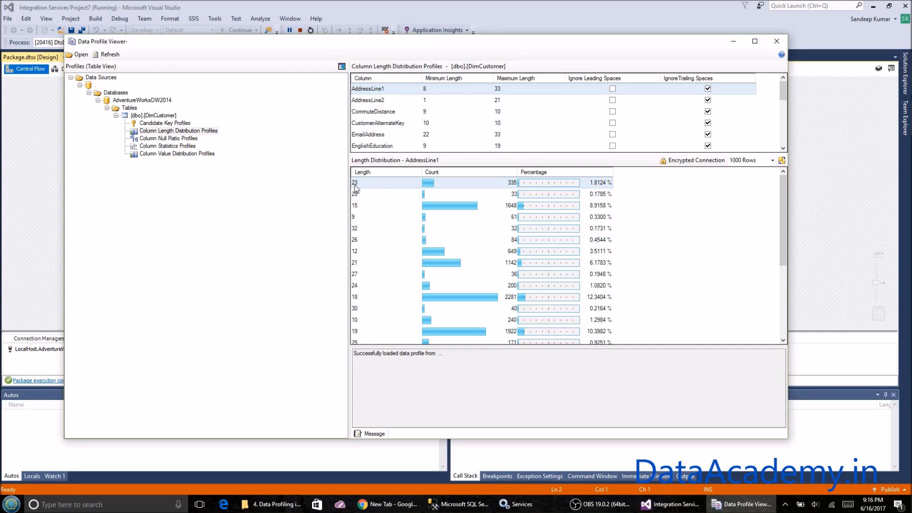
{"action": "mouse_move", "coordinate": [355, 189]}
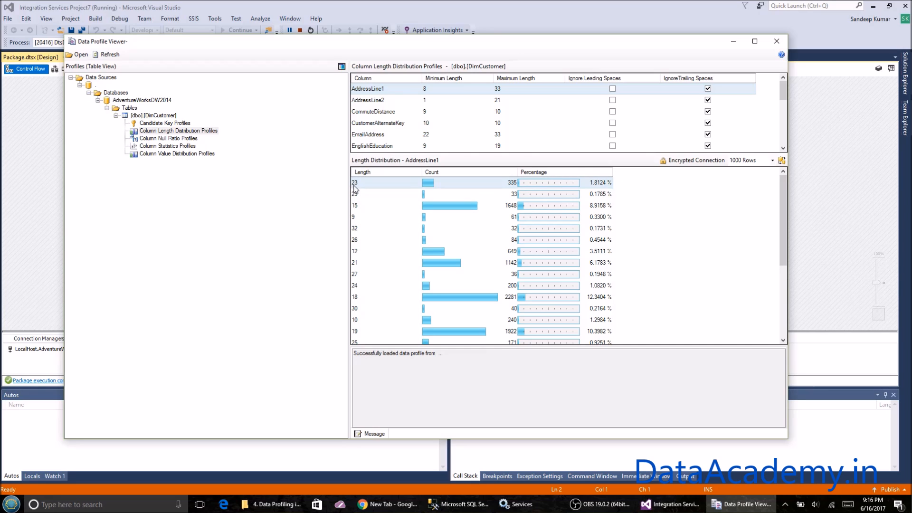
{"action": "mouse_move", "coordinate": [359, 189]}
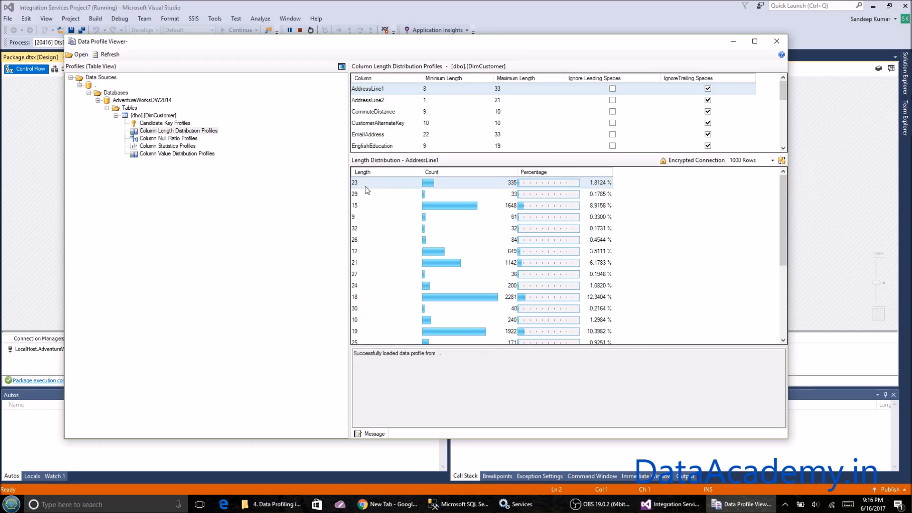
{"action": "mouse_move", "coordinate": [366, 197]}
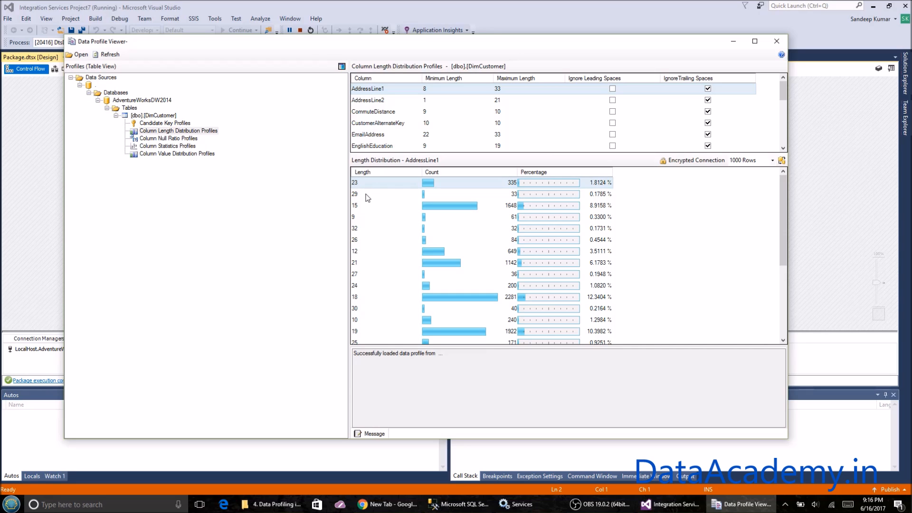
{"action": "left_click", "coordinate": [378, 194]}
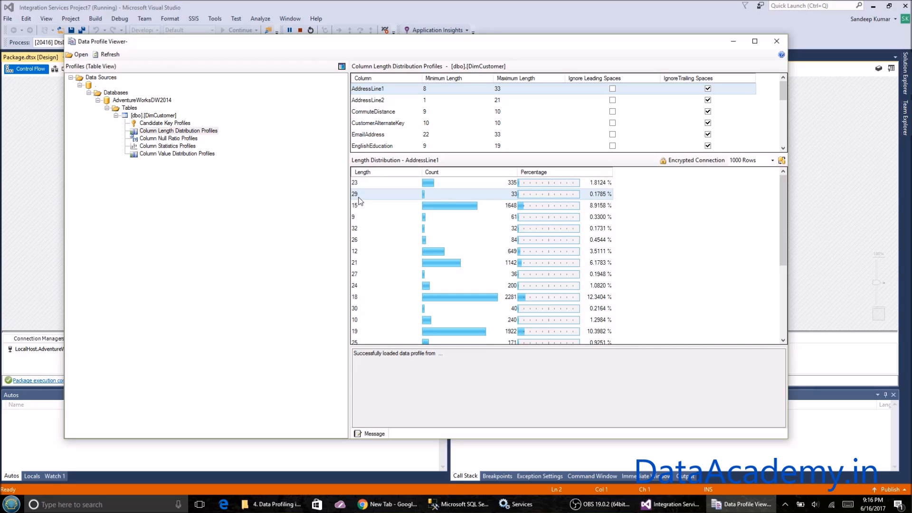
{"action": "mouse_move", "coordinate": [514, 199]}
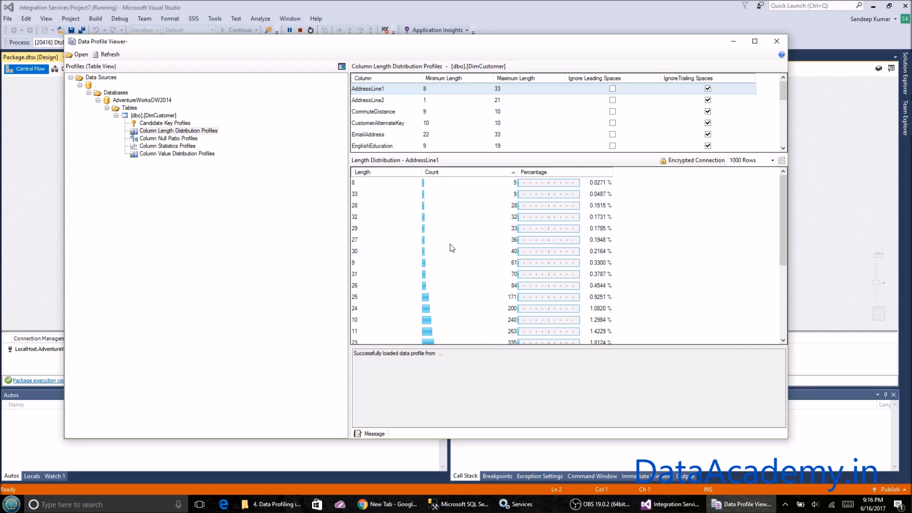
Step: Sort the lengths by Count and select MiddleName to view its distribution
{"action": "left_click", "coordinate": [431, 172]}
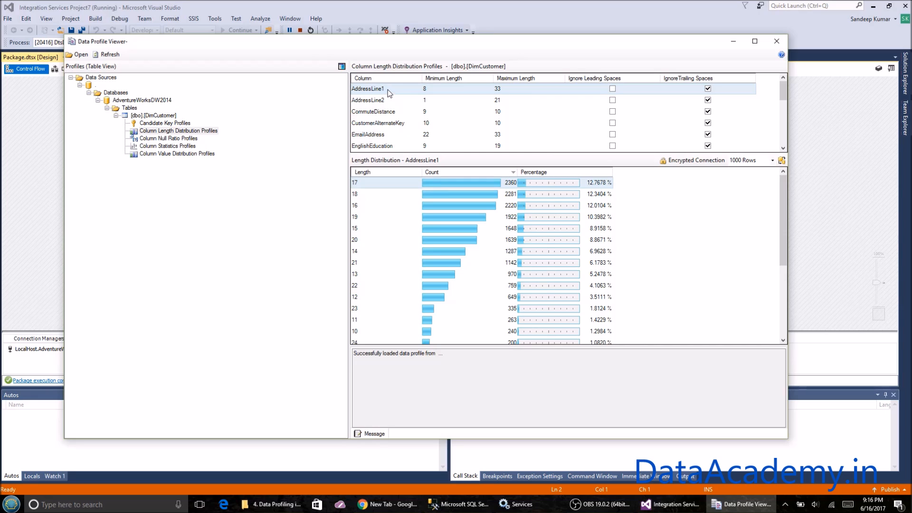
{"action": "left_click", "coordinate": [373, 111]}
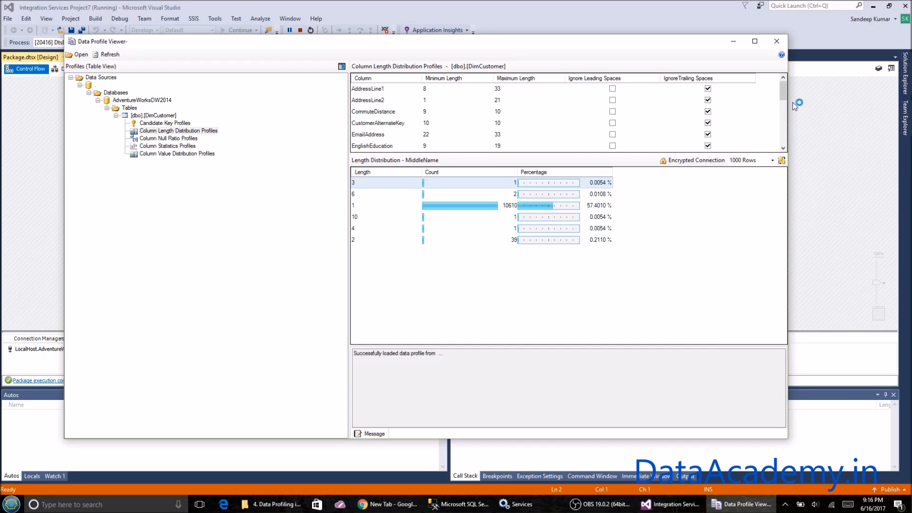
{"action": "scroll", "scroll_direction": "down", "scroll_amount": 3}
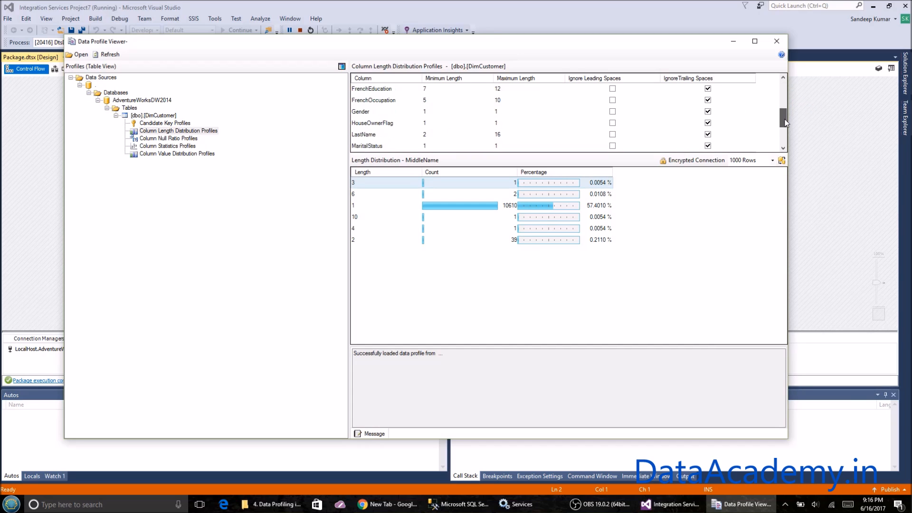
{"action": "scroll", "scroll_direction": "down", "scroll_amount": 3}
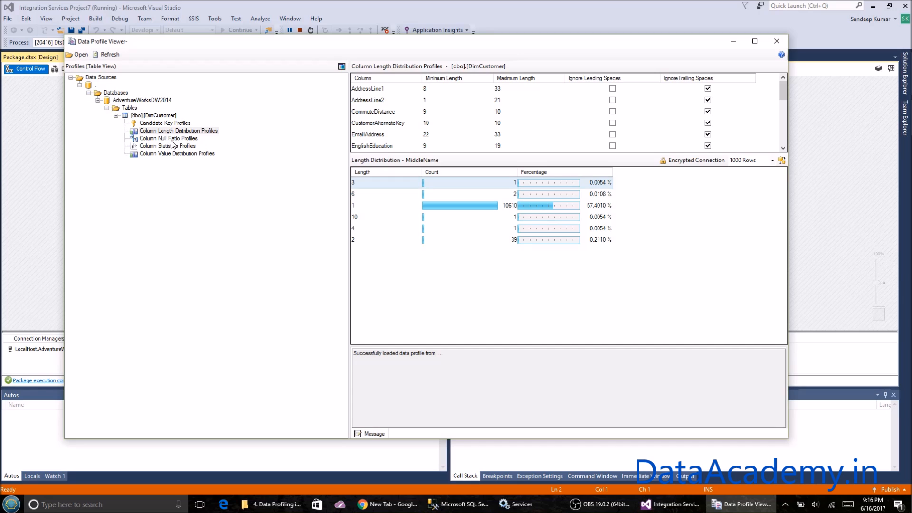
Step: Show the Column Null Ratio Profile, reviewing MiddleName, Suffix and Title null percentages
{"action": "left_click", "coordinate": [169, 138]}
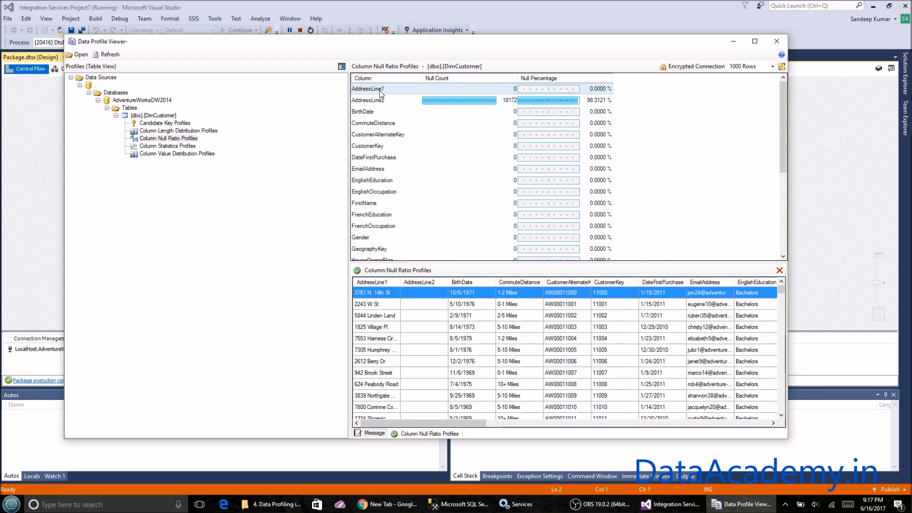
{"action": "mouse_move", "coordinate": [383, 98]}
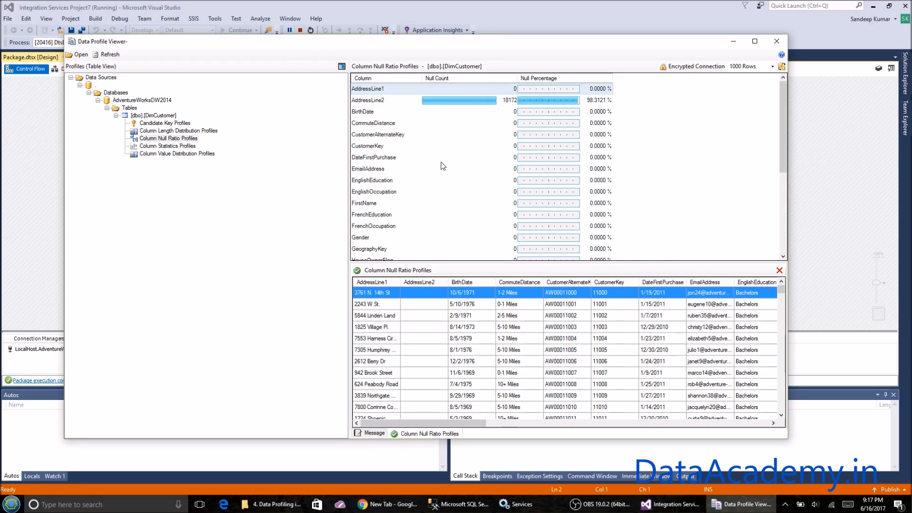
{"action": "scroll", "scroll_direction": "down", "scroll_amount": 3}
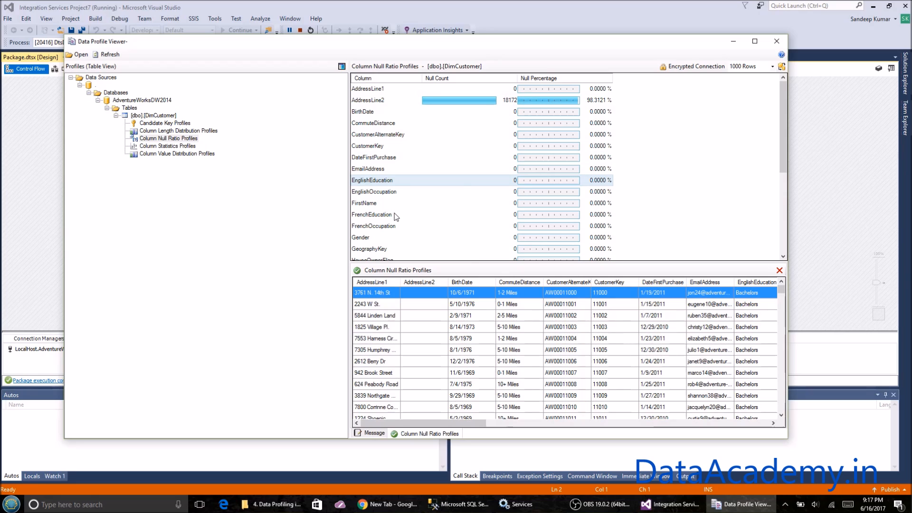
{"action": "mouse_move", "coordinate": [441, 154]}
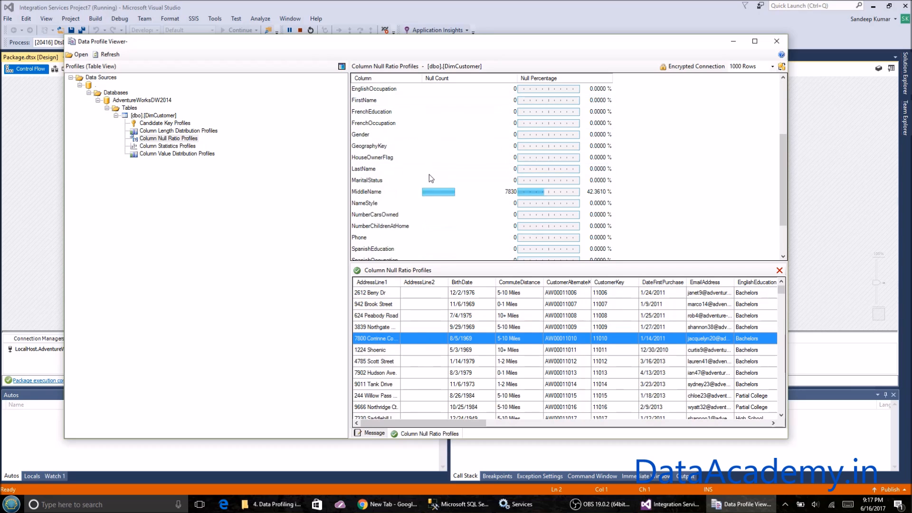
{"action": "scroll", "scroll_direction": "down", "scroll_amount": 3}
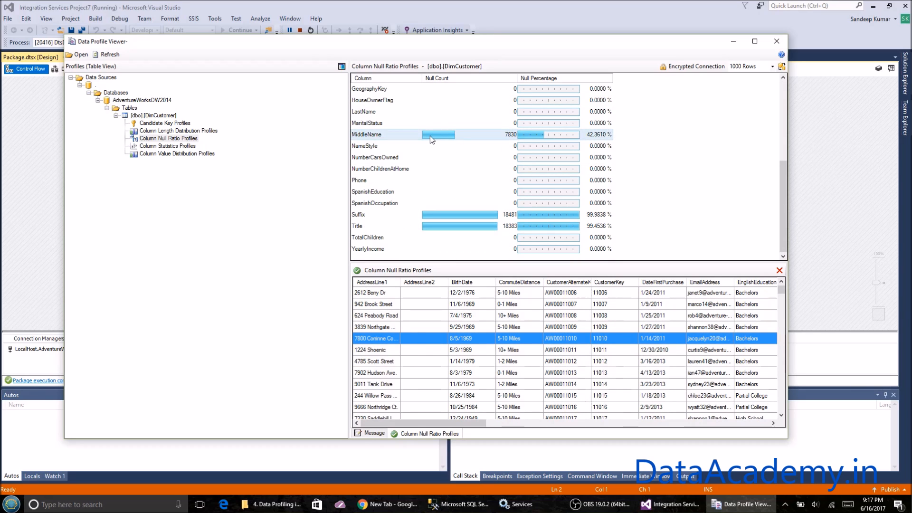
{"action": "mouse_move", "coordinate": [422, 219]}
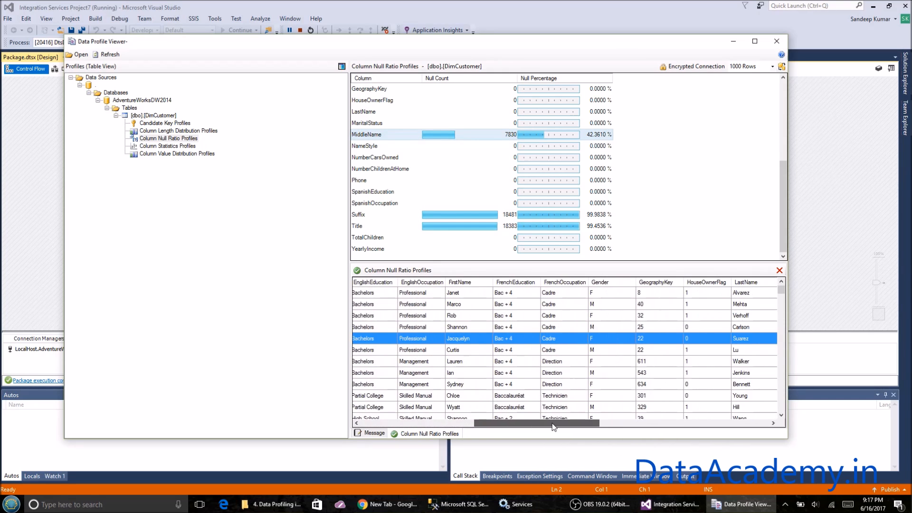
{"action": "scroll", "scroll_direction": "right", "scroll_amount": 3}
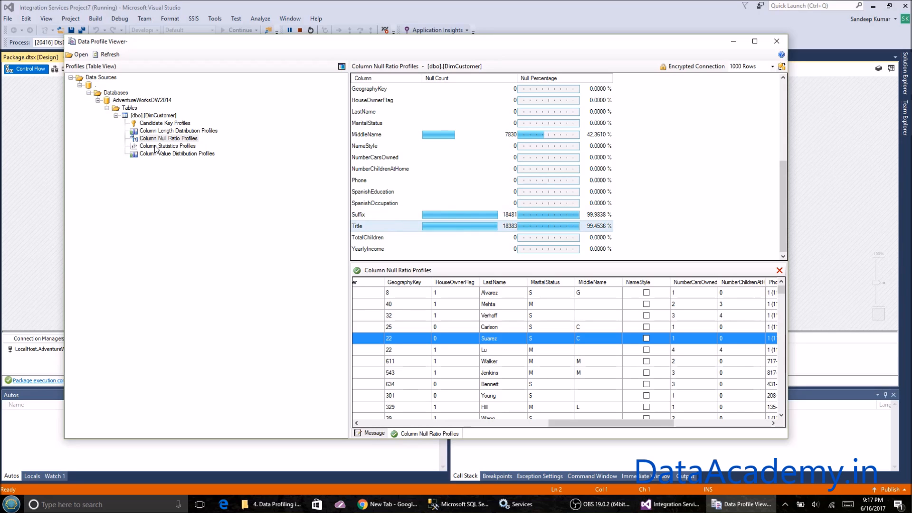
Step: Open Column Statistics Profiles and review CustomerKey, GeographyKey and NumberCarsOwned statistics
{"action": "left_click", "coordinate": [168, 146]}
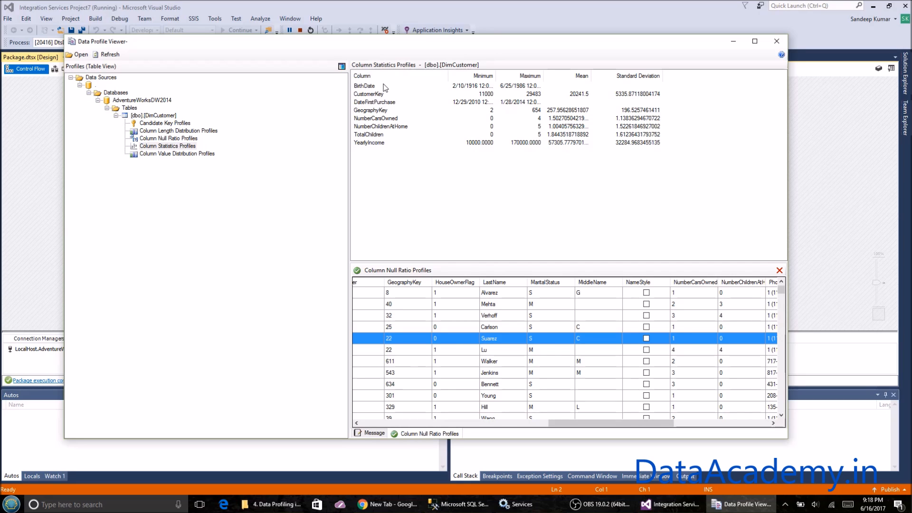
{"action": "left_click", "coordinate": [363, 85]}
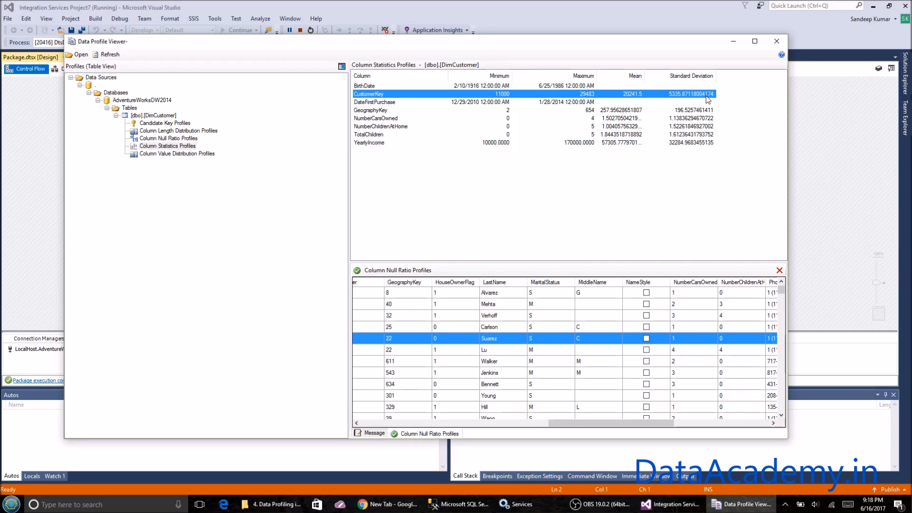
{"action": "left_click", "coordinate": [370, 110]}
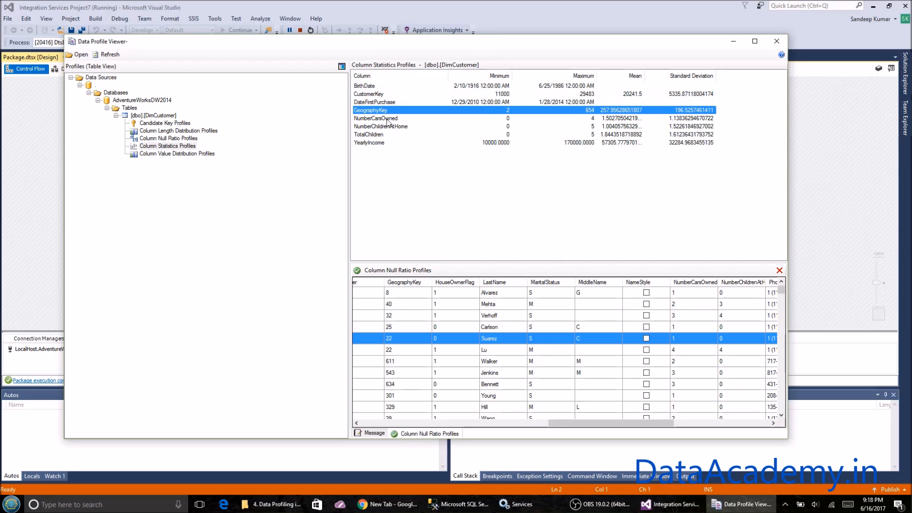
{"action": "left_click", "coordinate": [376, 118]}
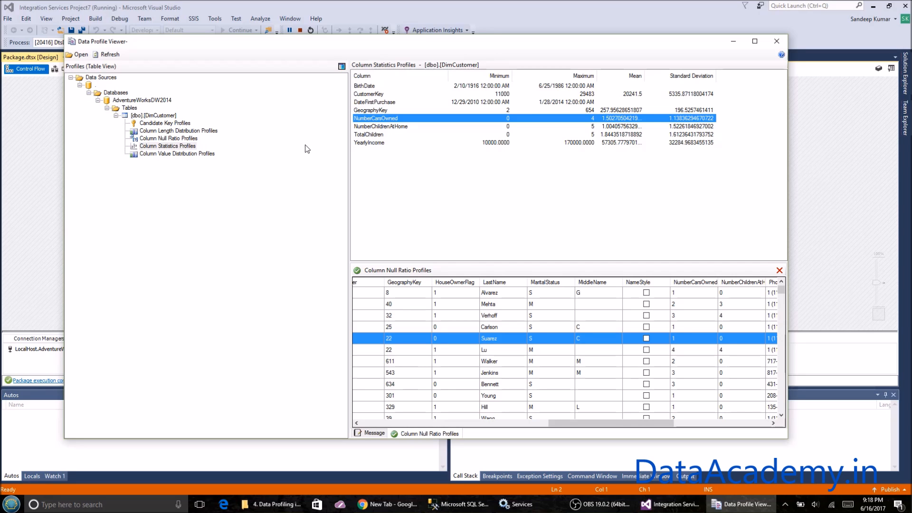
{"action": "mouse_move", "coordinate": [579, 122]}
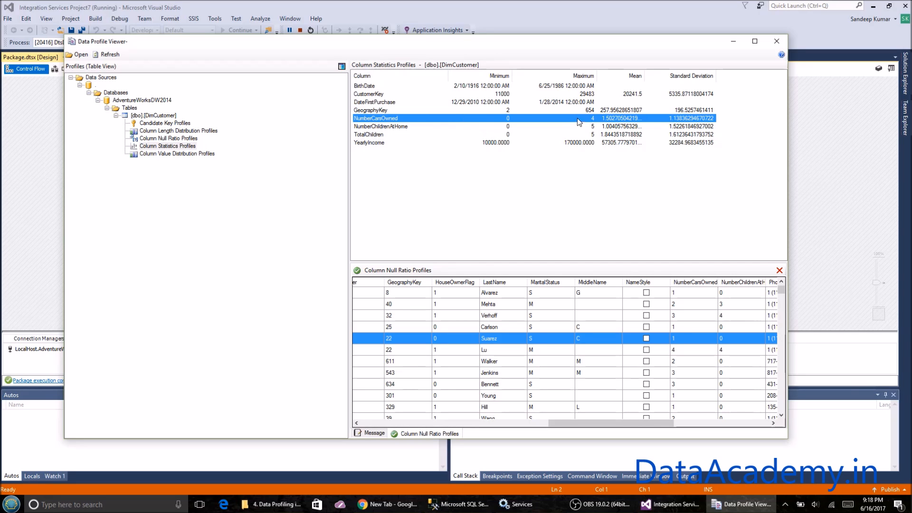
{"action": "mouse_move", "coordinate": [165, 158]}
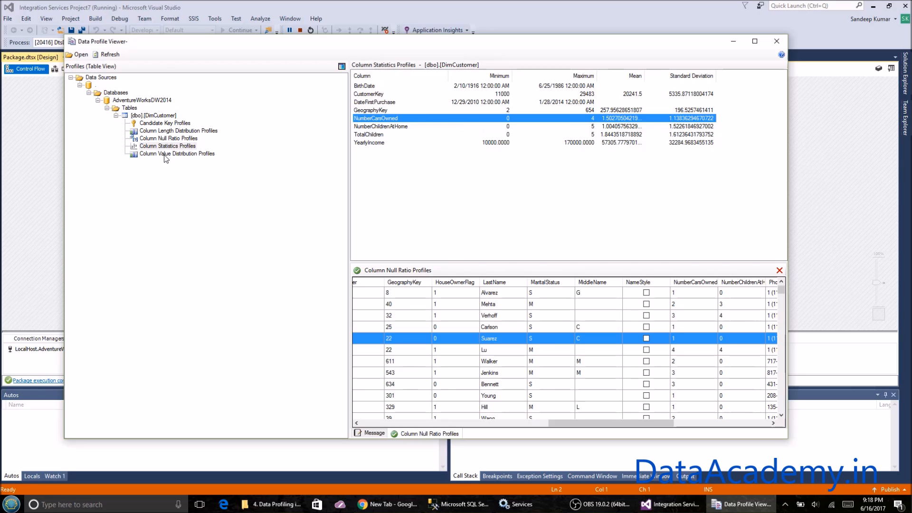
Step: Review frequent values for BirthDate, CommuteDistance, CustomerAlternateKey and DateFirstPurchase
{"action": "left_click", "coordinate": [177, 152]}
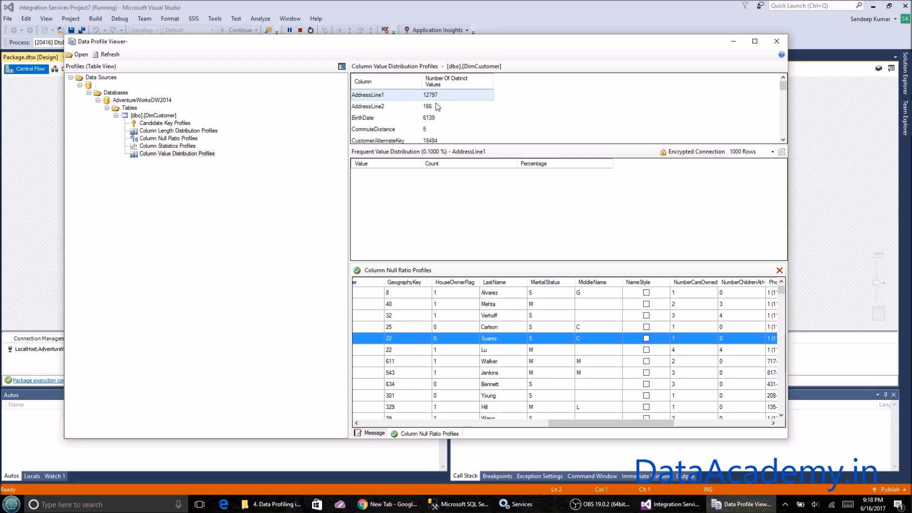
{"action": "mouse_move", "coordinate": [438, 109]}
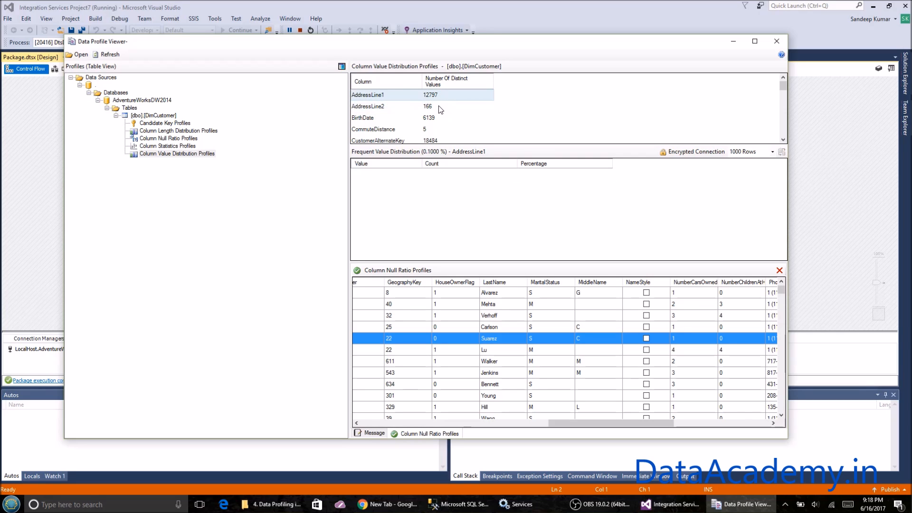
{"action": "left_click", "coordinate": [367, 106]}
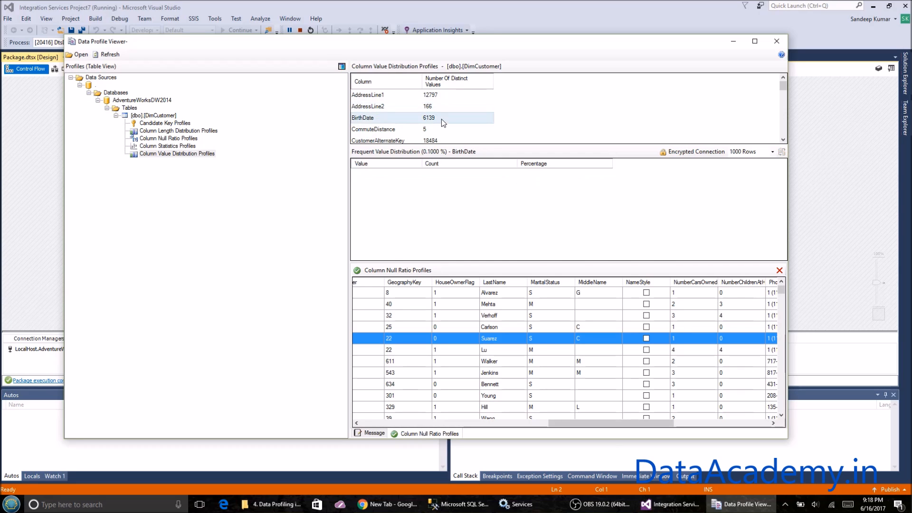
{"action": "left_click", "coordinate": [373, 129]}
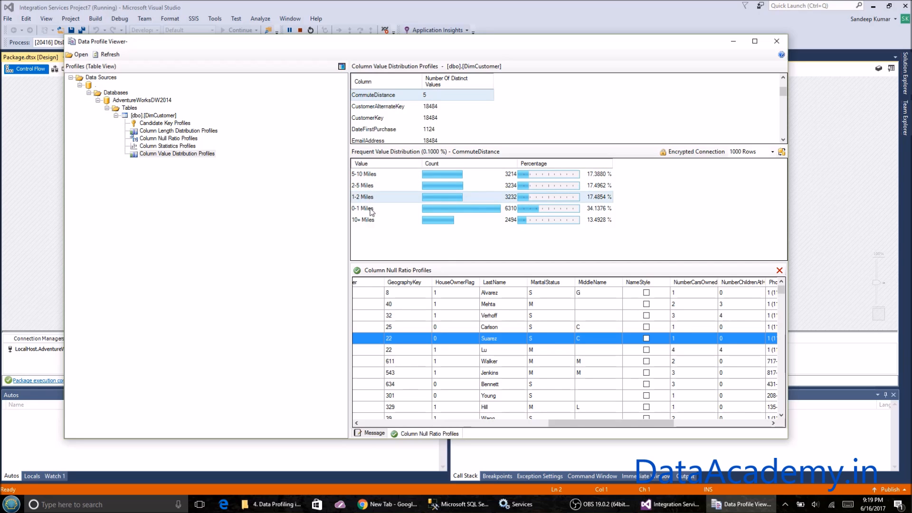
{"action": "left_click", "coordinate": [378, 106]}
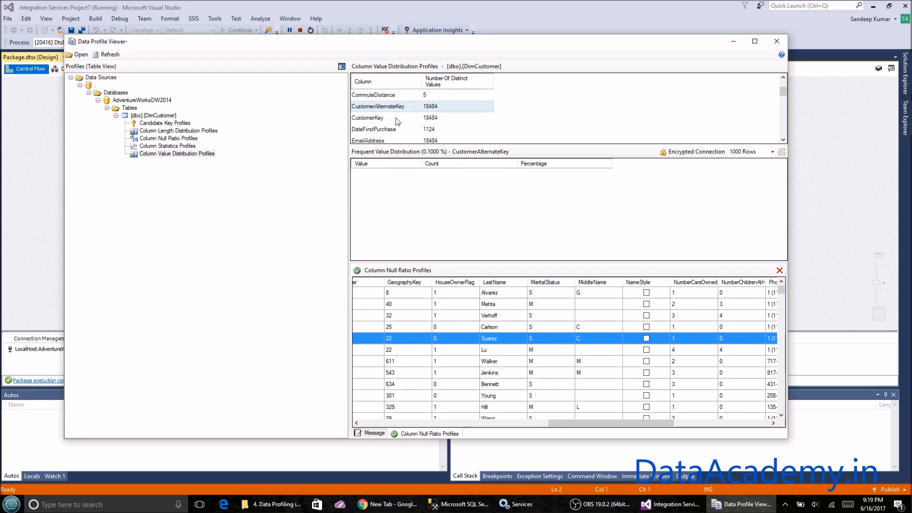
{"action": "left_click", "coordinate": [374, 95]}
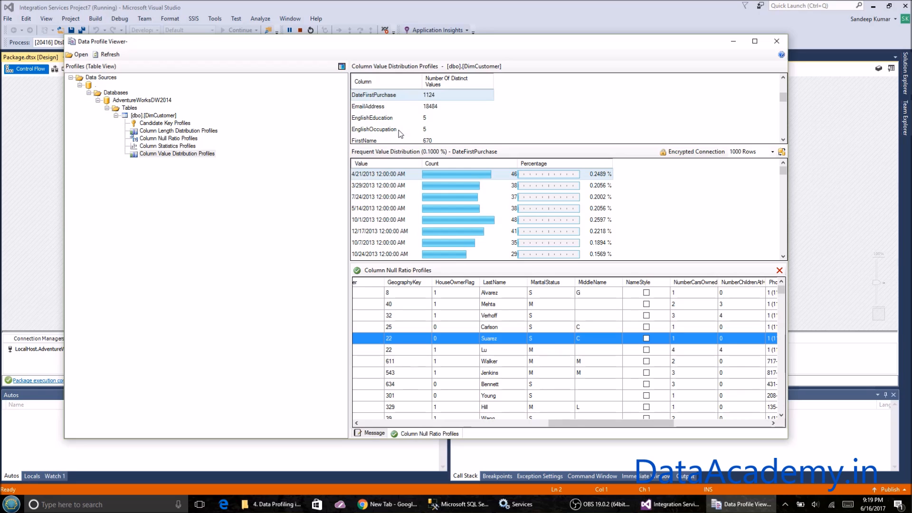
{"action": "mouse_move", "coordinate": [430, 100]}
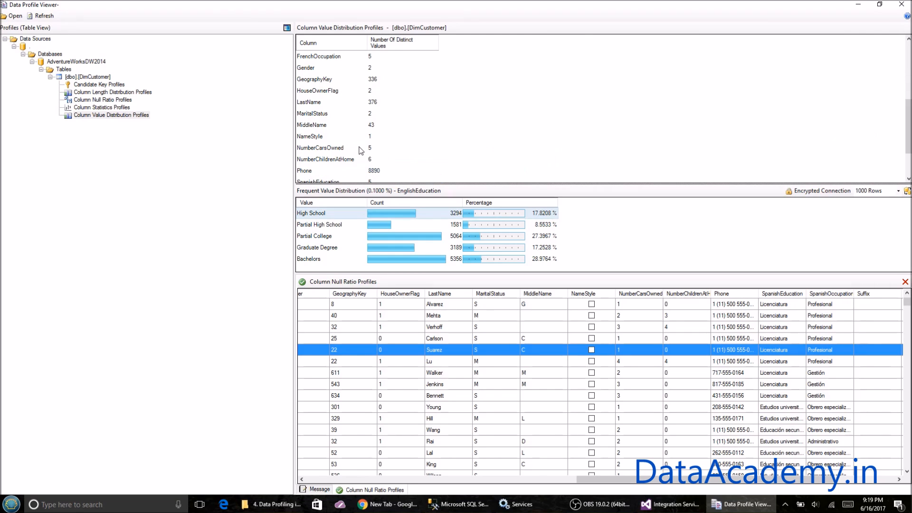
{"action": "mouse_move", "coordinate": [294, 148]}
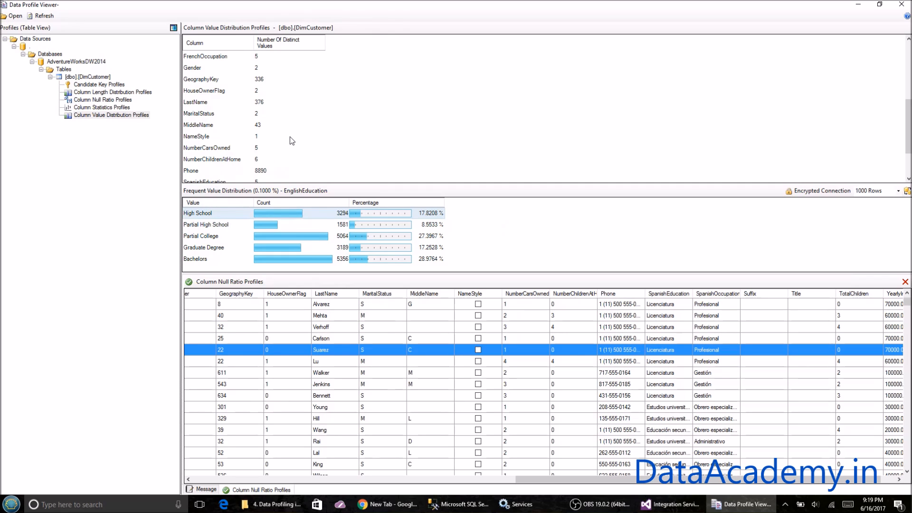
Step: Reselect Column Value Distribution Profiles to show EnglishEducation's frequent values
{"action": "left_click", "coordinate": [112, 114]}
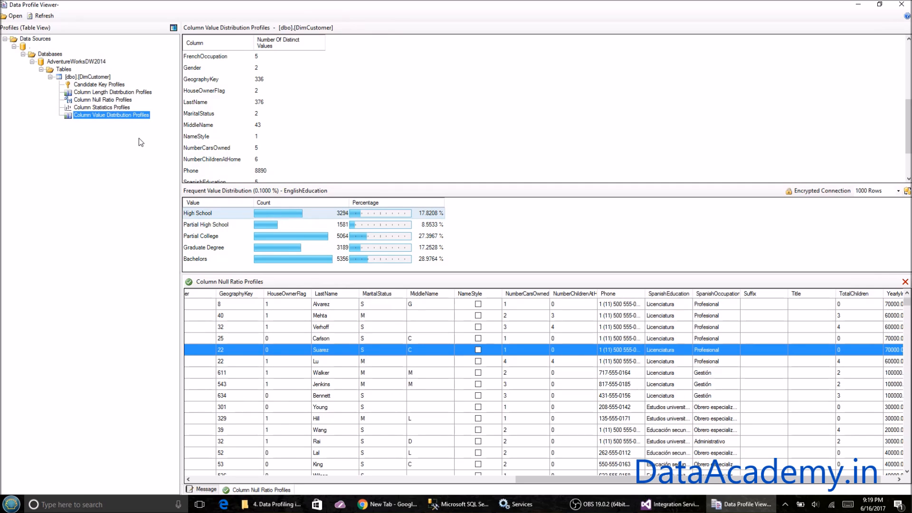
{"action": "mouse_move", "coordinate": [536, 205]}
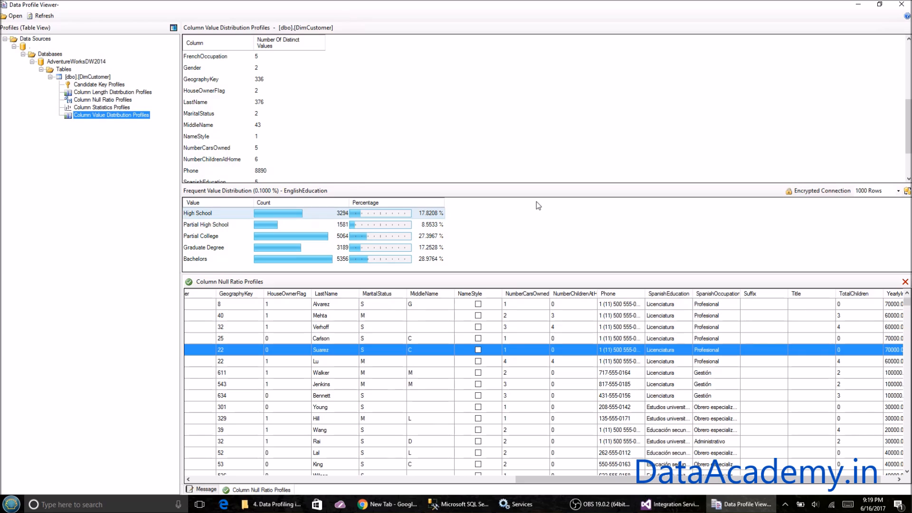